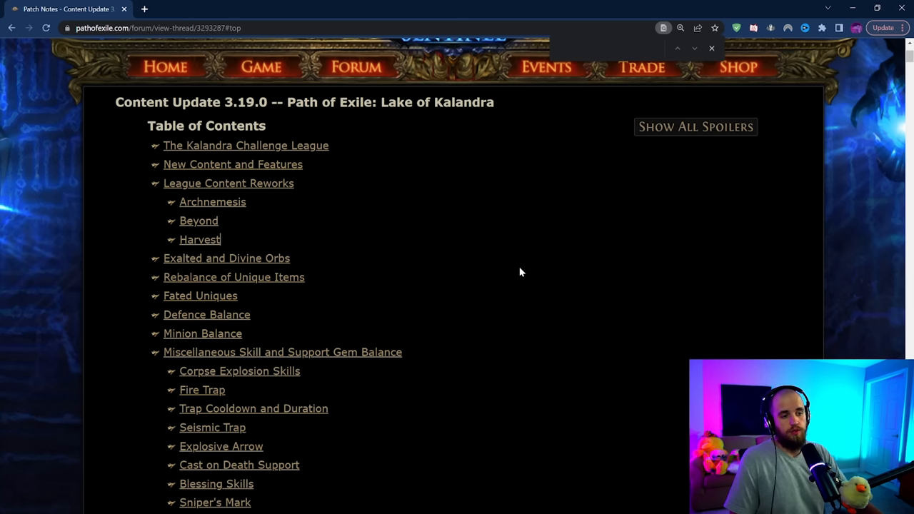
- Jump via the table of contents to the New Content and Features section
{"action": "left_click", "coordinate": [245, 145]}
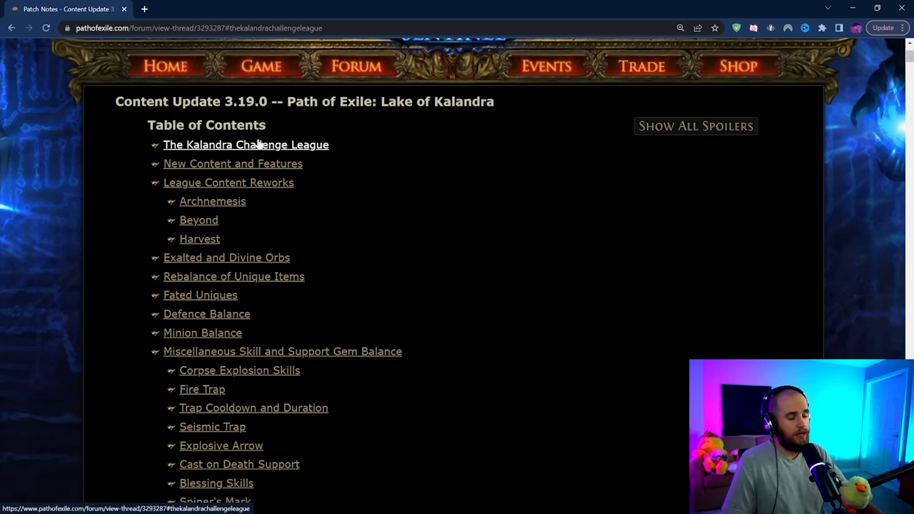
{"action": "left_click", "coordinate": [246, 145]}
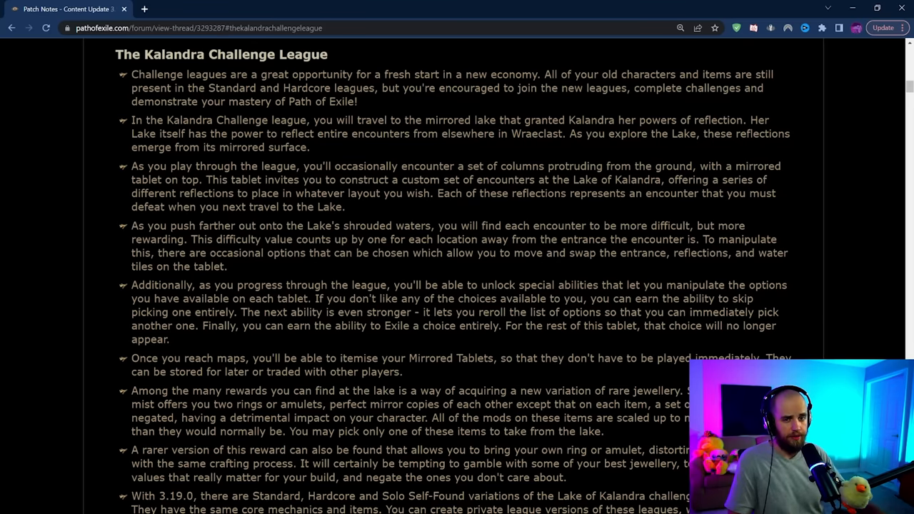
{"action": "scroll", "scroll_direction": "up", "scroll_amount": 3}
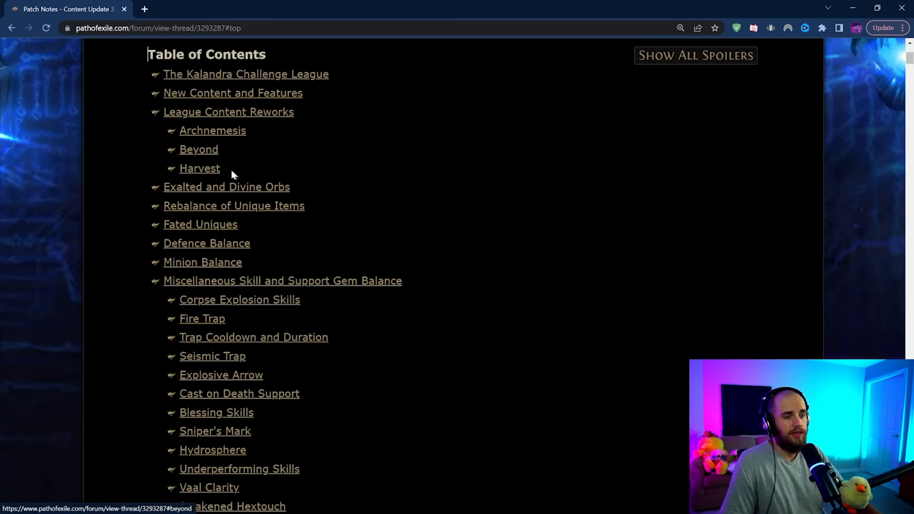
{"action": "left_click", "coordinate": [233, 93]}
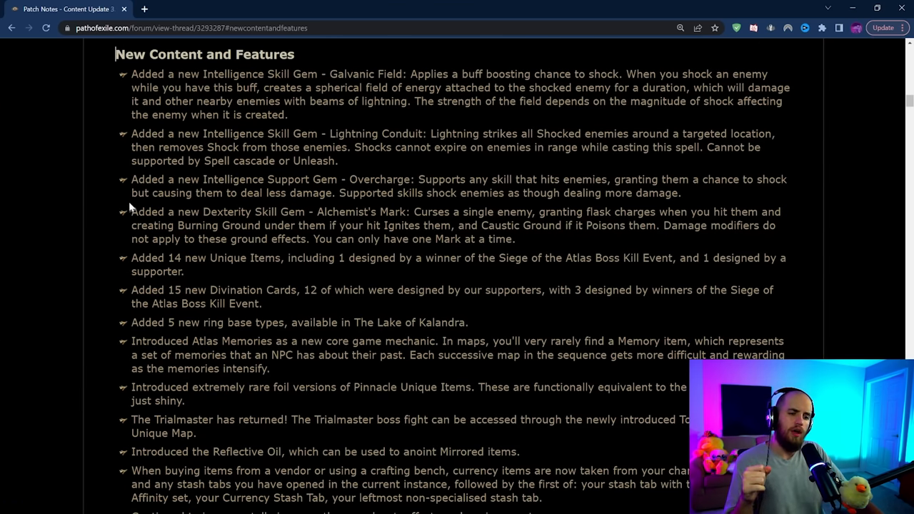
- Highlight the Galvanic Field and Lightning Conduit skill gem entries while reading them
{"action": "left_click_drag", "start_coordinate": [131, 211], "coordinate": [515, 239]}
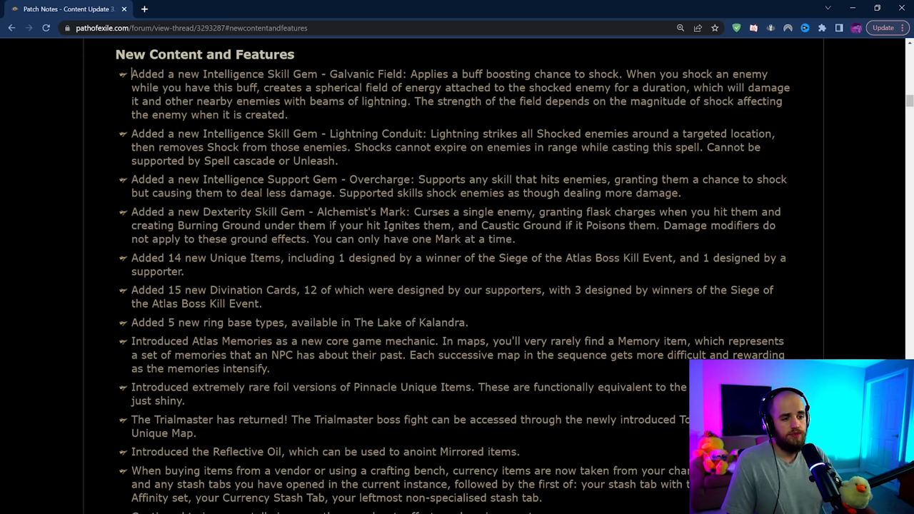
{"action": "left_click_drag", "start_coordinate": [132, 74], "coordinate": [681, 192]}
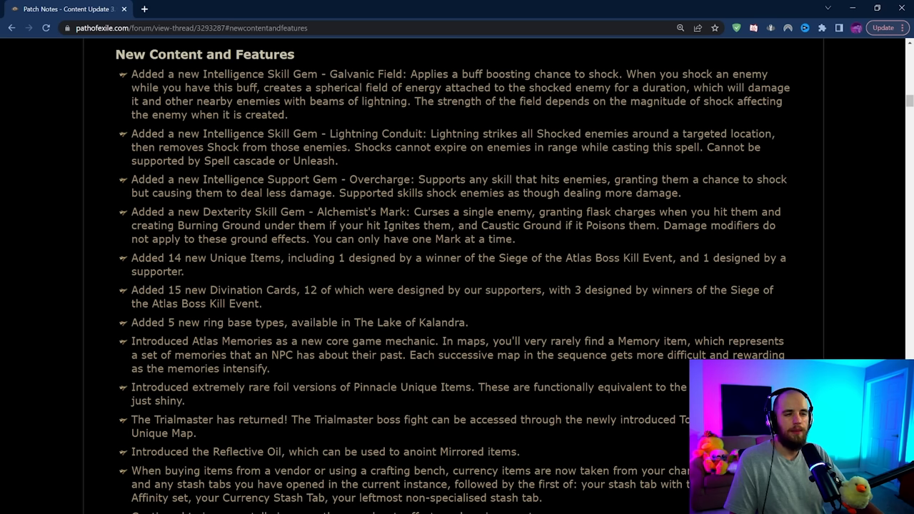
{"action": "left_click_drag", "start_coordinate": [132, 134], "coordinate": [337, 161]}
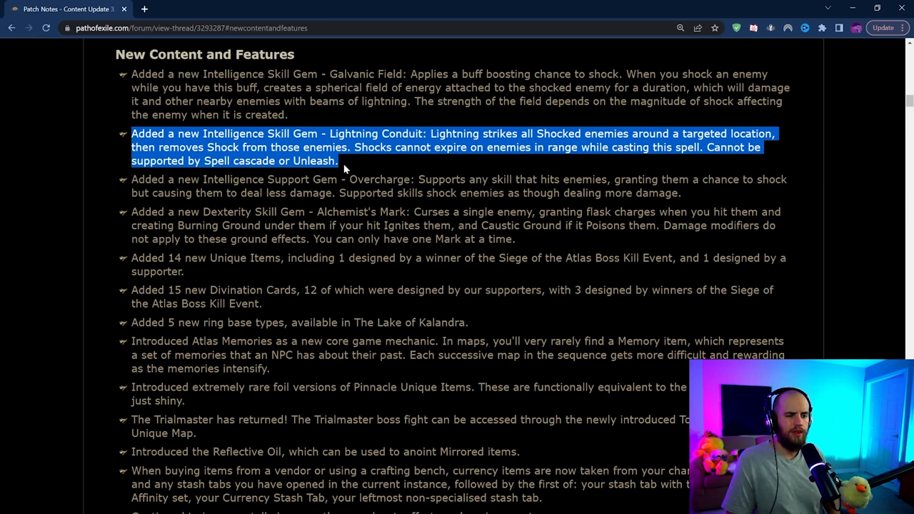
{"action": "mouse_move", "coordinate": [132, 81]}
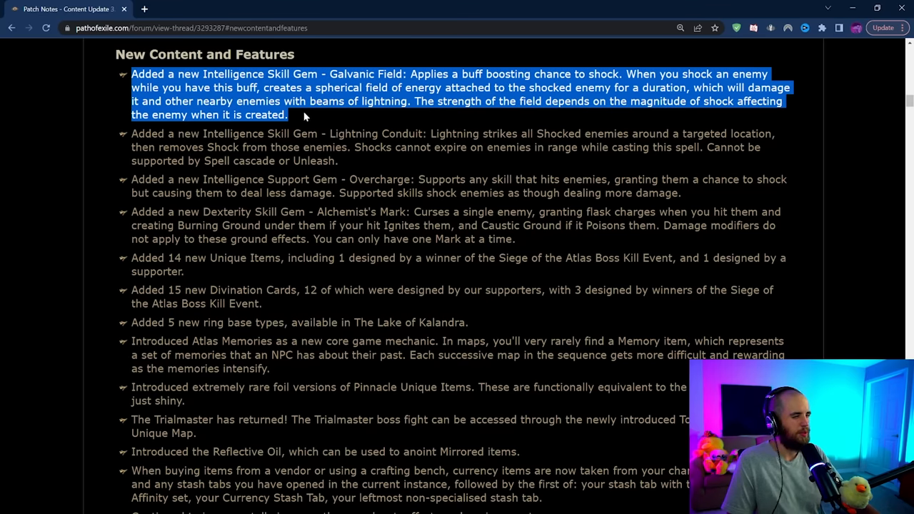
{"action": "mouse_move", "coordinate": [305, 120]}
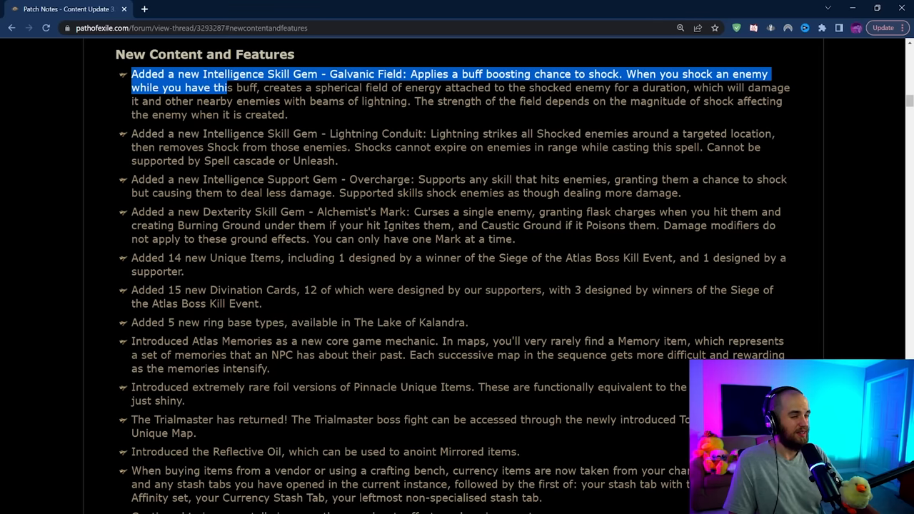
{"action": "left_click_drag", "start_coordinate": [228, 87], "coordinate": [287, 114]}
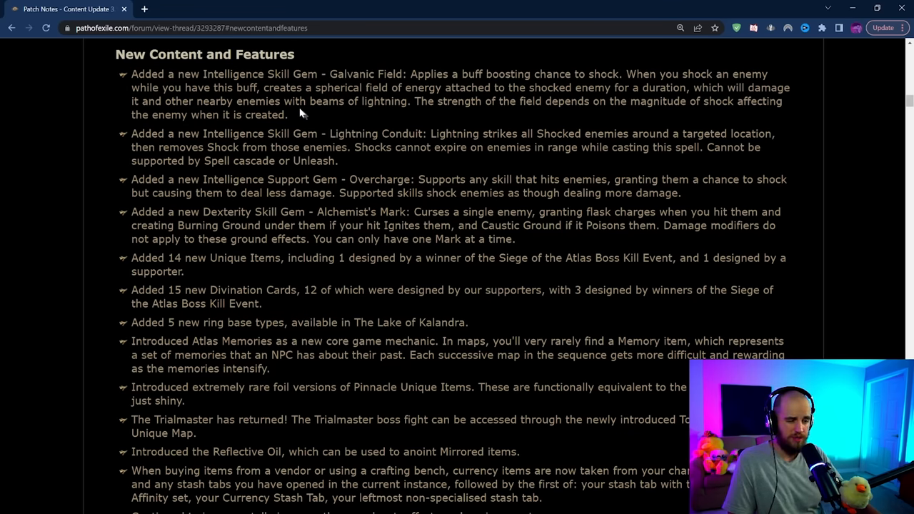
- Scroll down and highlight the bullet on extremely rare foil Pinnacle Unique Items
{"action": "scroll", "scroll_direction": "down", "scroll_amount": 3}
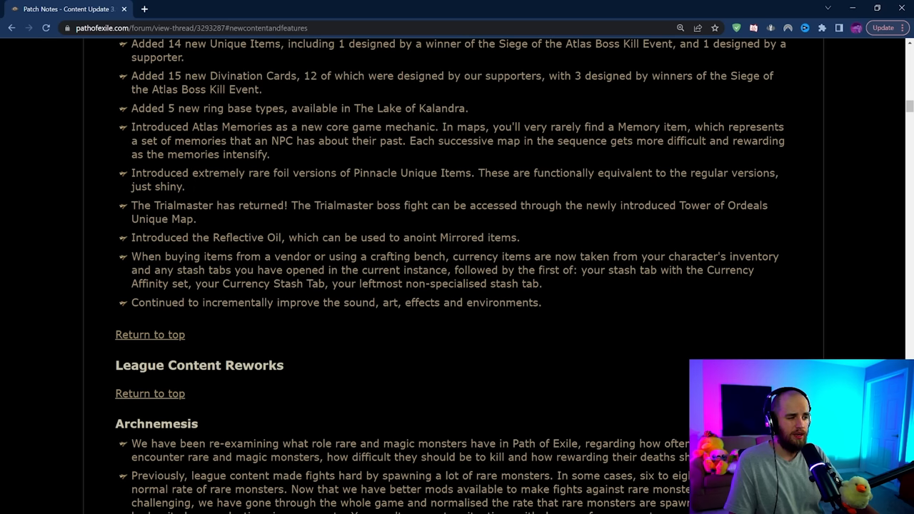
{"action": "left_click_drag", "start_coordinate": [131, 173], "coordinate": [184, 186]}
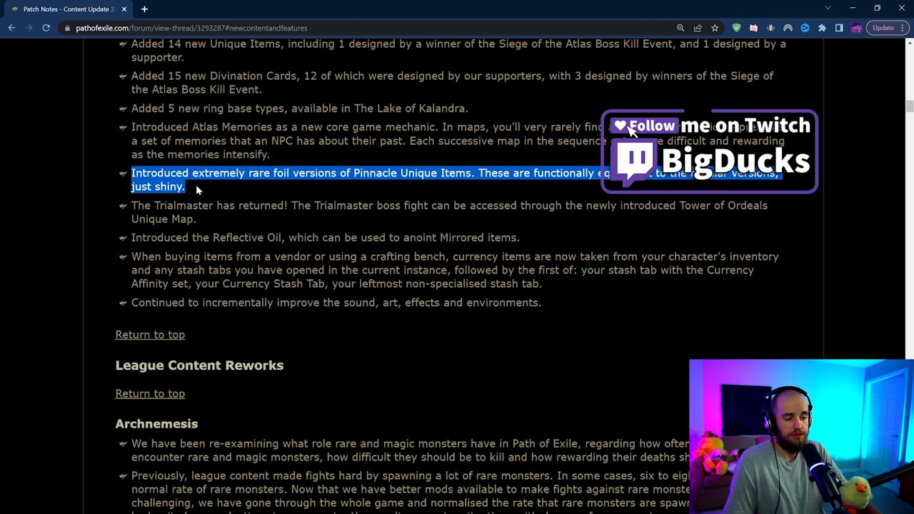
- Highlight and clear the Archnemesis rework text, then scroll down to the Beyond heading
{"action": "scroll", "scroll_direction": "down", "scroll_amount": 3}
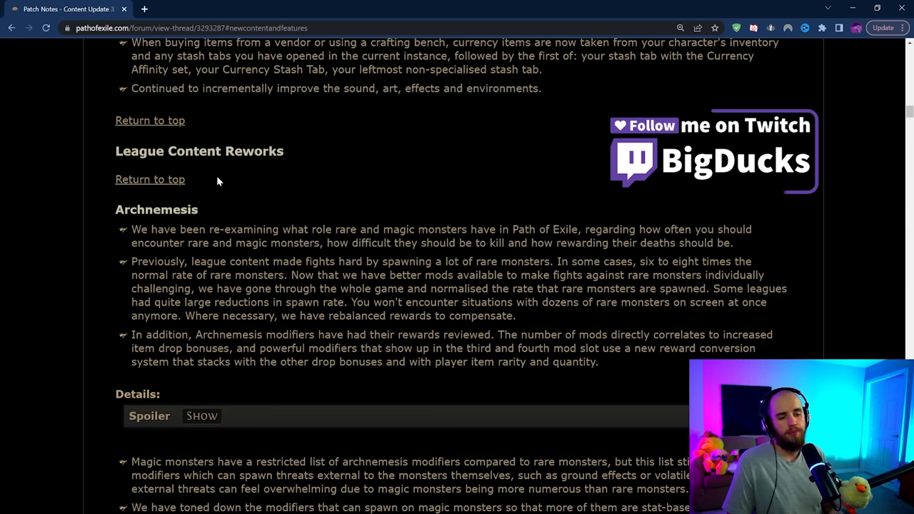
{"action": "scroll", "scroll_direction": "down", "scroll_amount": 3}
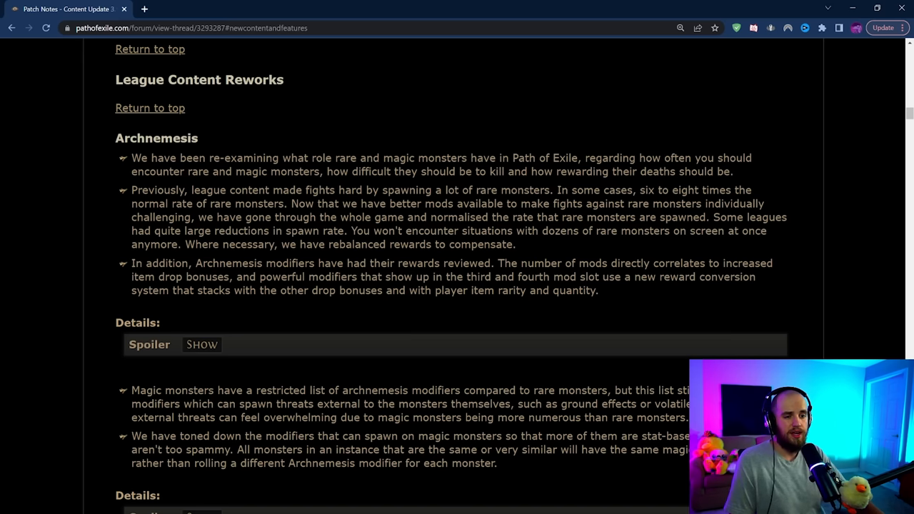
{"action": "left_click_drag", "start_coordinate": [116, 132], "coordinate": [598, 291]}
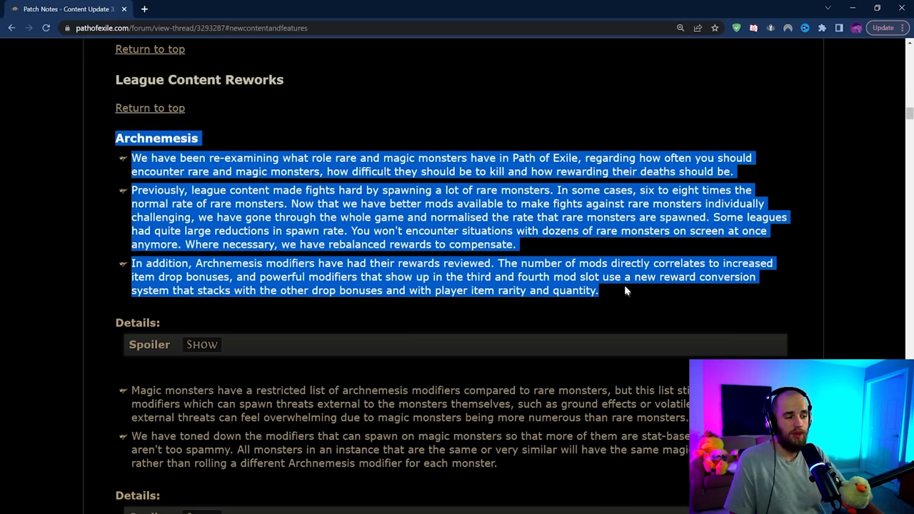
{"action": "left_click", "coordinate": [628, 292]}
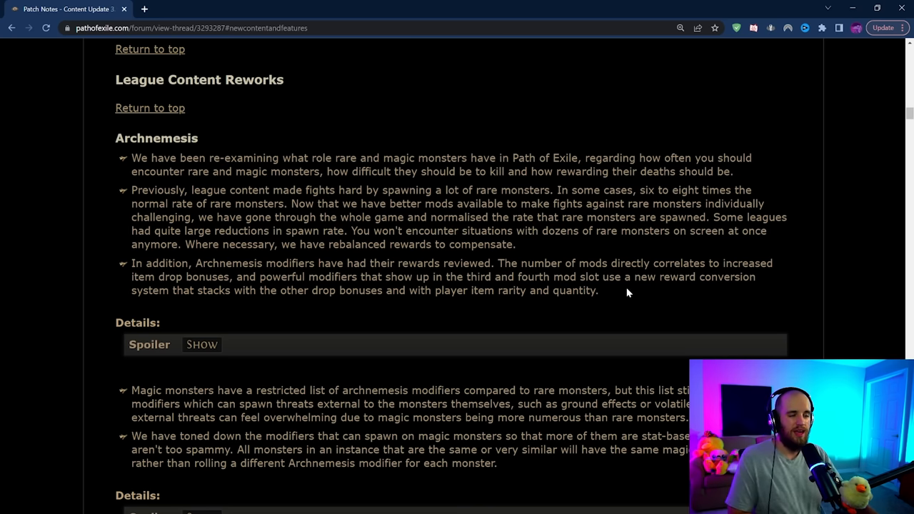
{"action": "scroll", "scroll_direction": "down", "scroll_amount": 3}
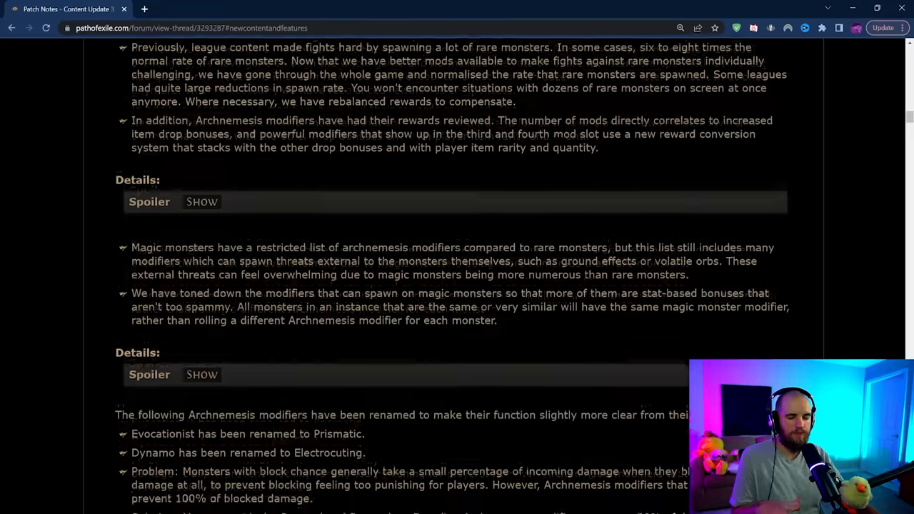
{"action": "scroll", "scroll_direction": "down", "scroll_amount": 3}
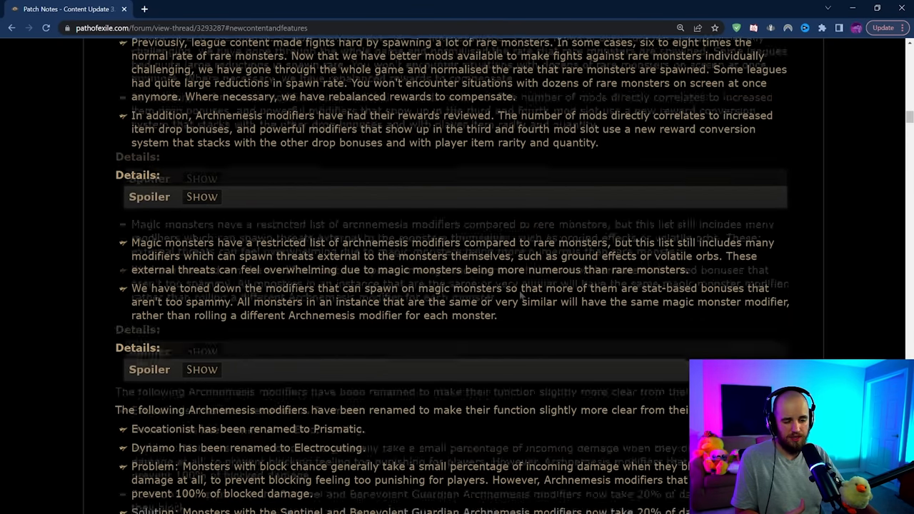
{"action": "scroll", "scroll_direction": "down", "scroll_amount": 3}
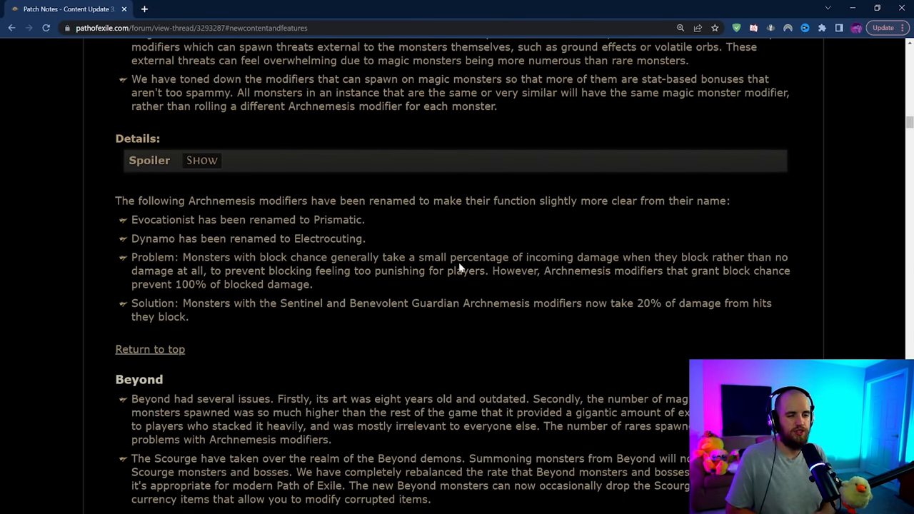
{"action": "scroll", "scroll_direction": "down", "scroll_amount": 3}
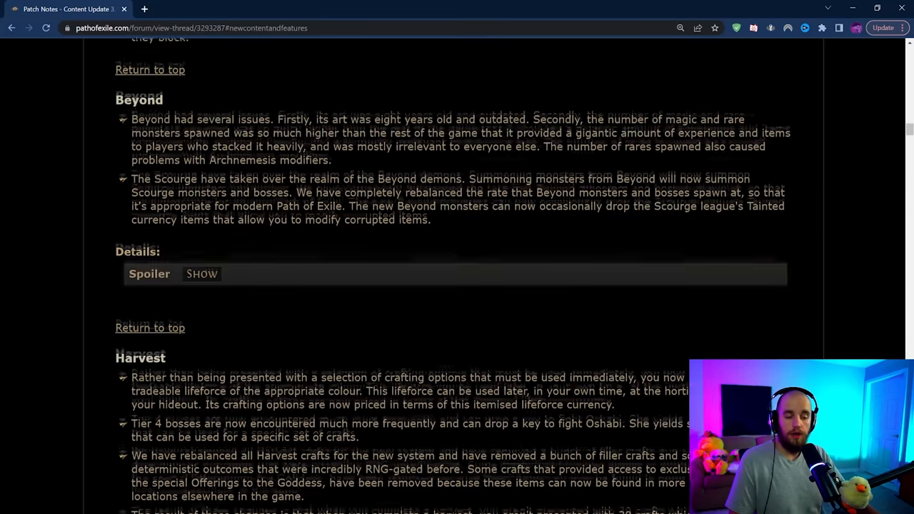
- Highlight and clear the Beyond rework text, then scroll to the Harvest notes
{"action": "left_click_drag", "start_coordinate": [132, 94], "coordinate": [457, 214]}
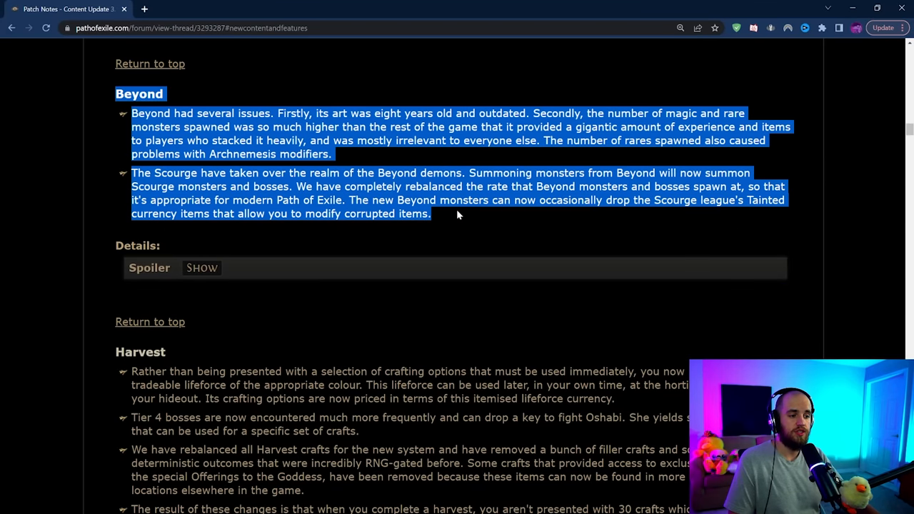
{"action": "mouse_move", "coordinate": [463, 217]}
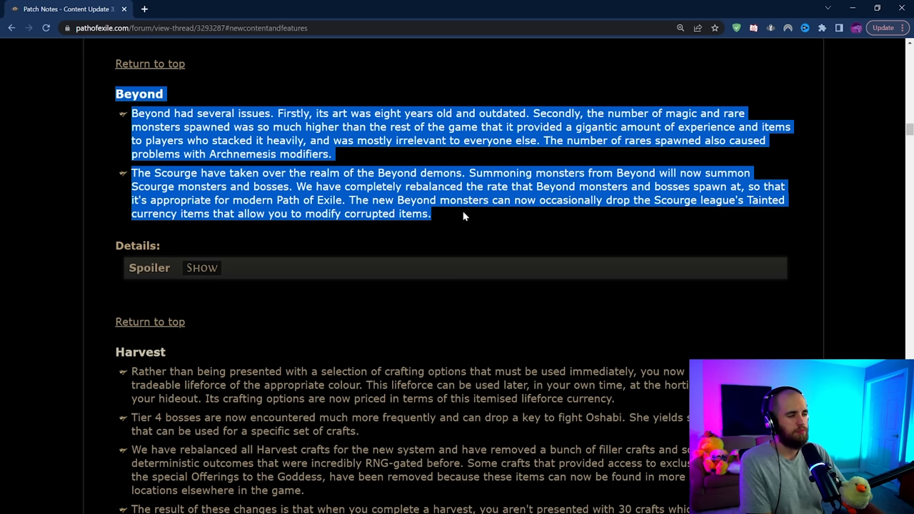
{"action": "left_click", "coordinate": [465, 216]}
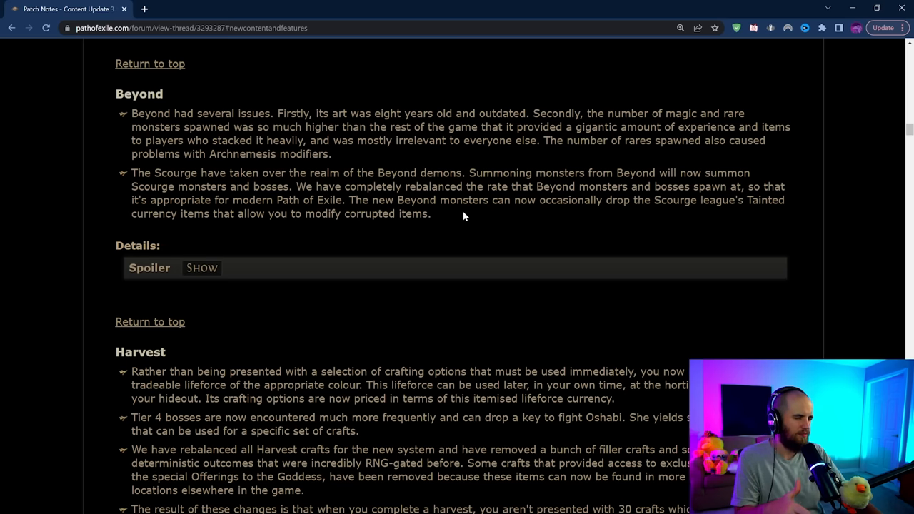
{"action": "scroll", "scroll_direction": "down", "scroll_amount": 3}
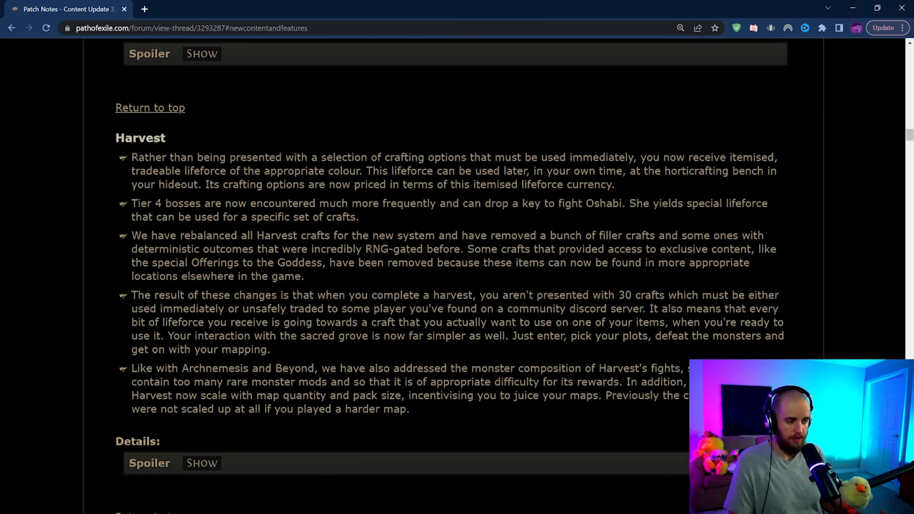
- Select the Exalted and Divine Orbs notes, then scroll to Rebalance of Unique Items
{"action": "scroll", "scroll_direction": "down", "scroll_amount": 3}
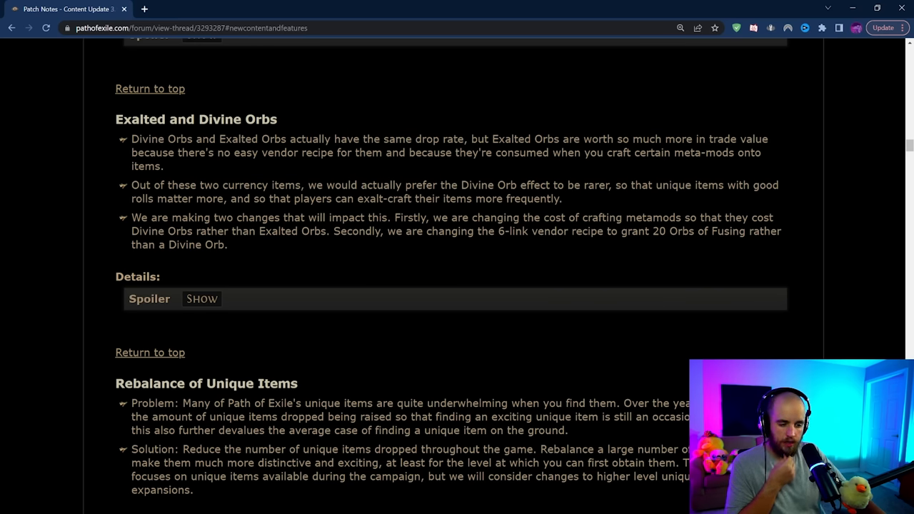
{"action": "double_click", "coordinate": [125, 119]}
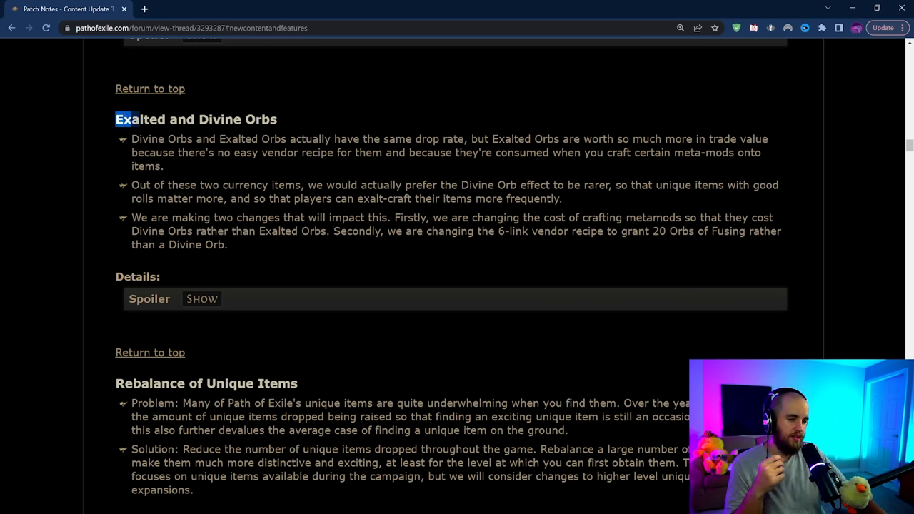
{"action": "left_click_drag", "start_coordinate": [118, 120], "coordinate": [265, 245]}
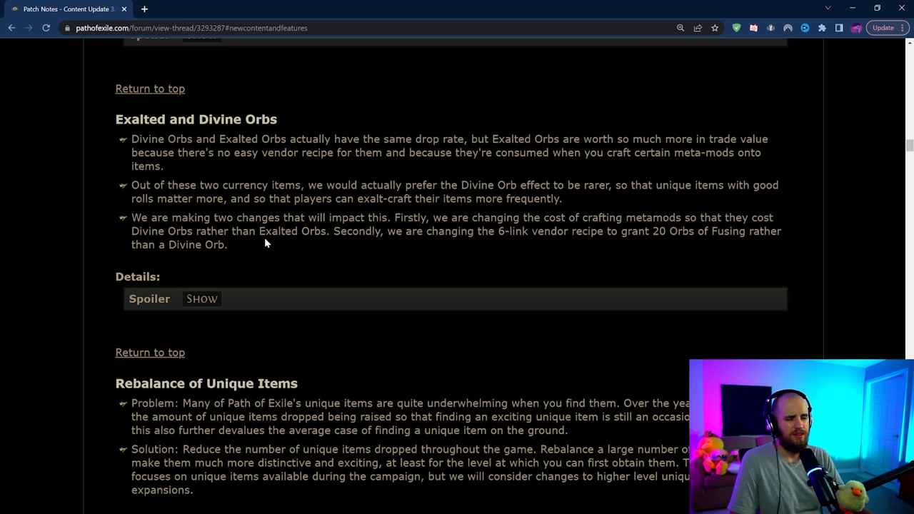
{"action": "scroll", "scroll_direction": "down", "scroll_amount": 3}
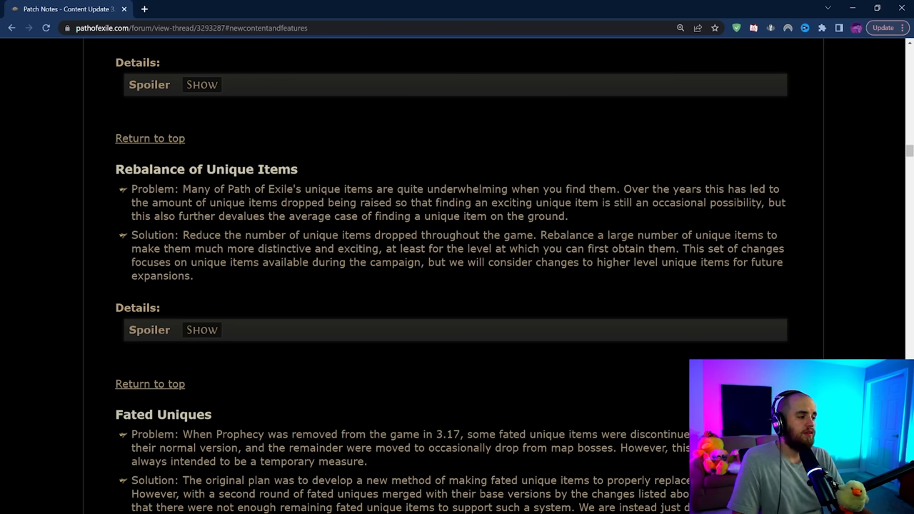
{"action": "scroll", "scroll_direction": "down", "scroll_amount": 3}
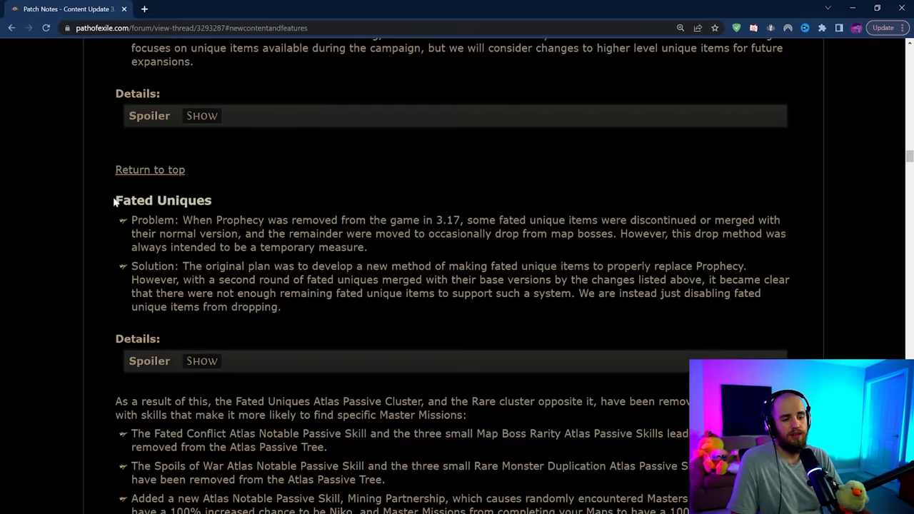
{"action": "mouse_move", "coordinate": [296, 312]}
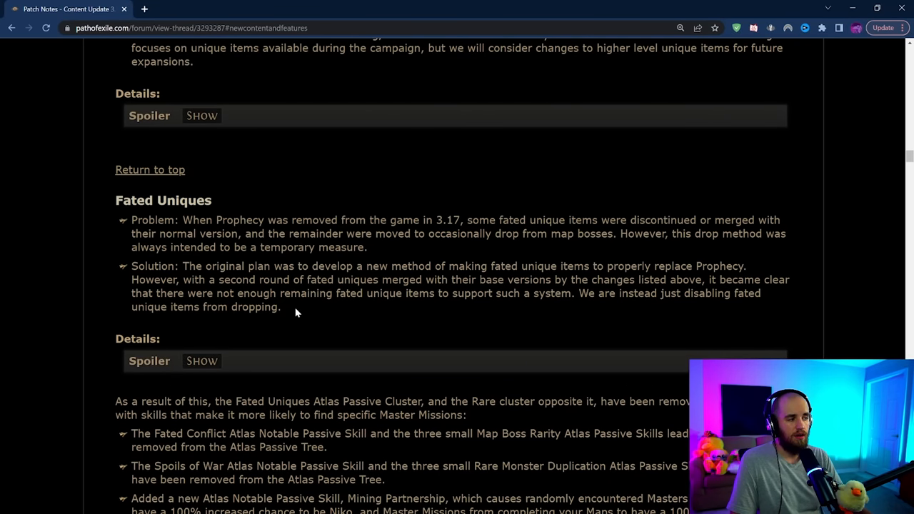
{"action": "mouse_move", "coordinate": [302, 192]}
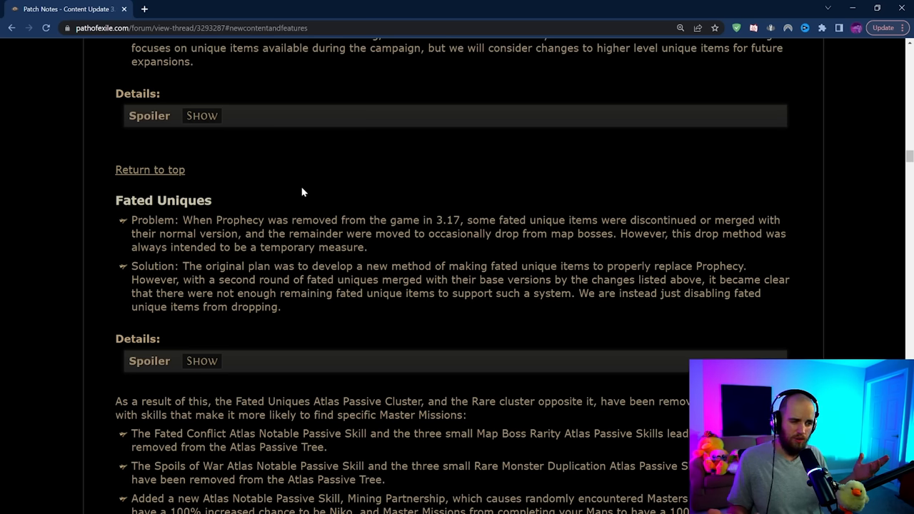
- Search the page for 'trigger' and stop at the previous match
{"action": "key", "text": "ctrl+f"}
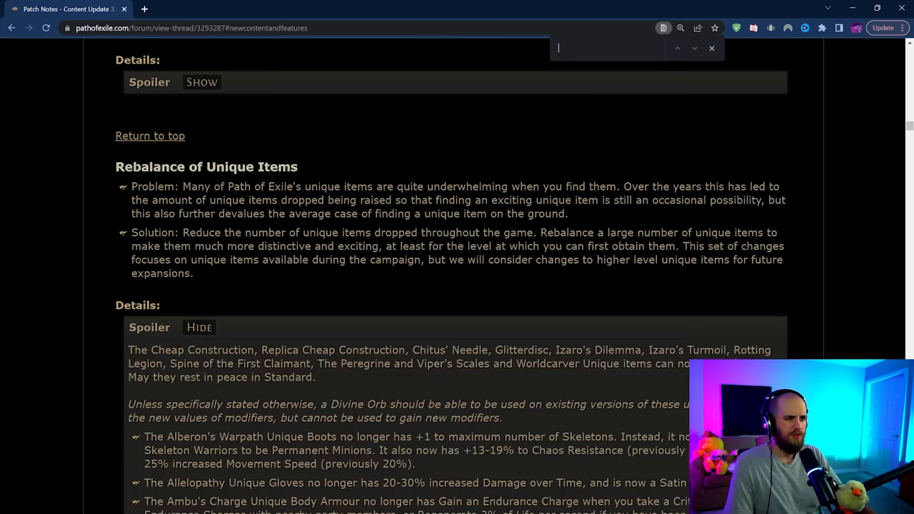
{"action": "type", "text": "trigger"}
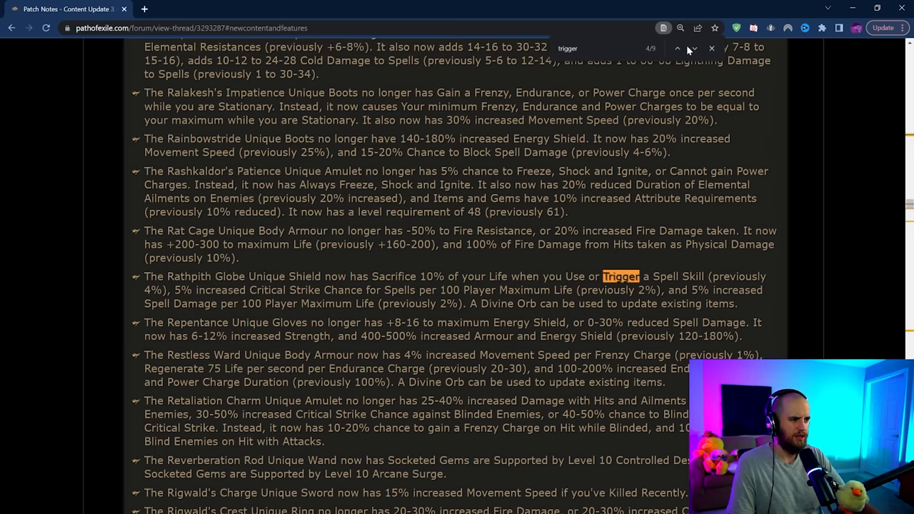
{"action": "left_click", "coordinate": [677, 48]}
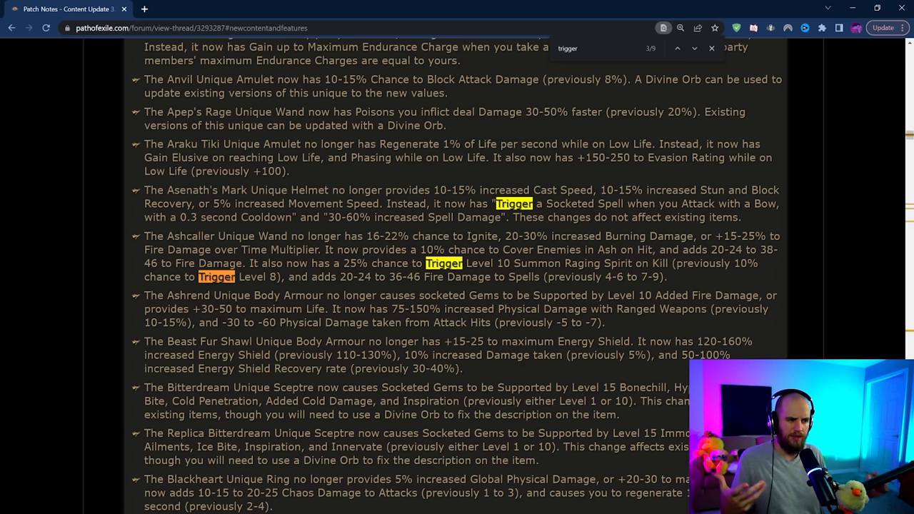
{"action": "left_click", "coordinate": [711, 48]}
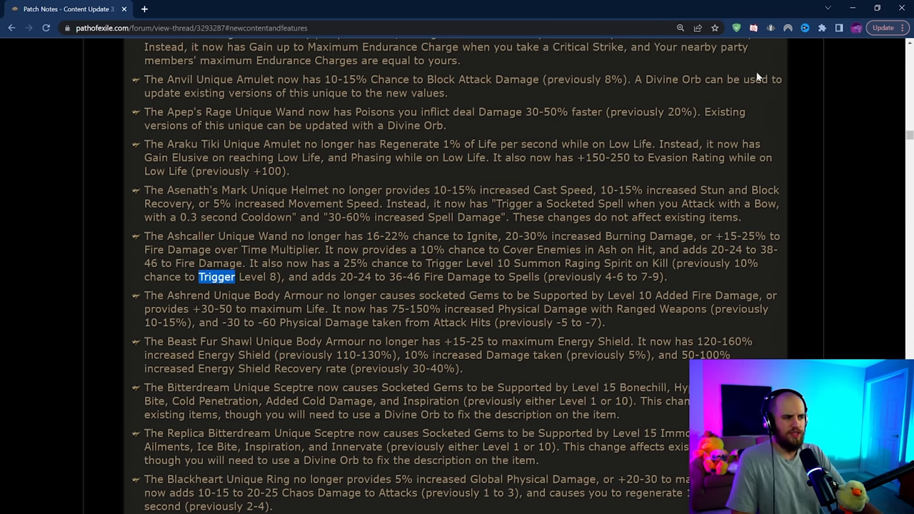
- Scroll to the Fated Uniques details and clear the highlight there
{"action": "scroll", "scroll_direction": "down", "scroll_amount": 3}
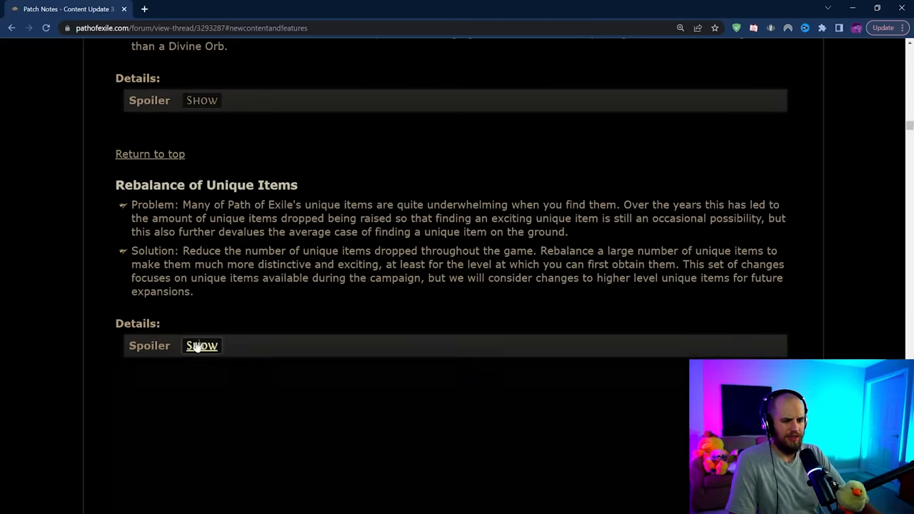
{"action": "scroll", "scroll_direction": "down", "scroll_amount": 3}
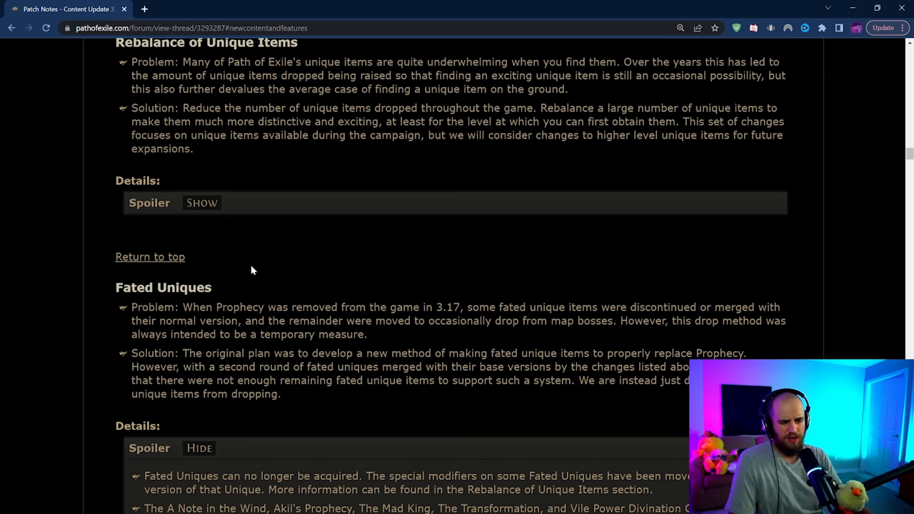
{"action": "scroll", "scroll_direction": "down", "scroll_amount": 3}
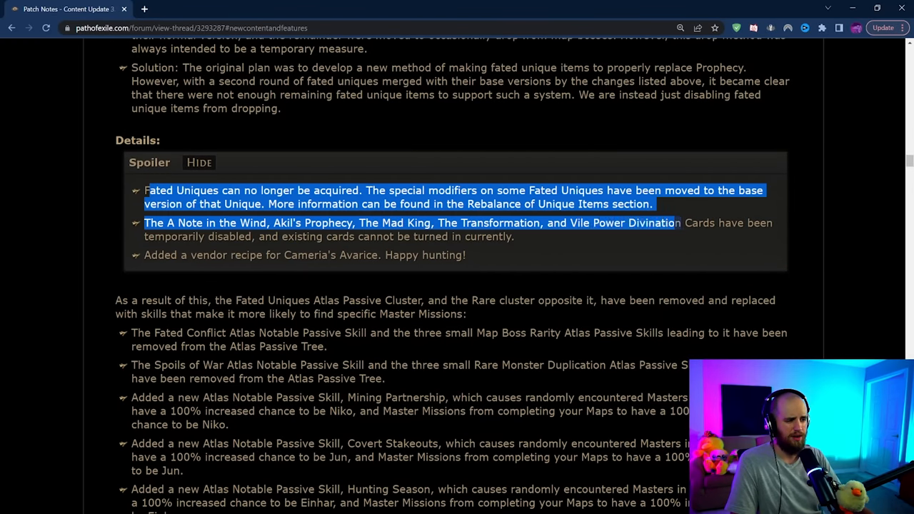
{"action": "left_click", "coordinate": [671, 223]}
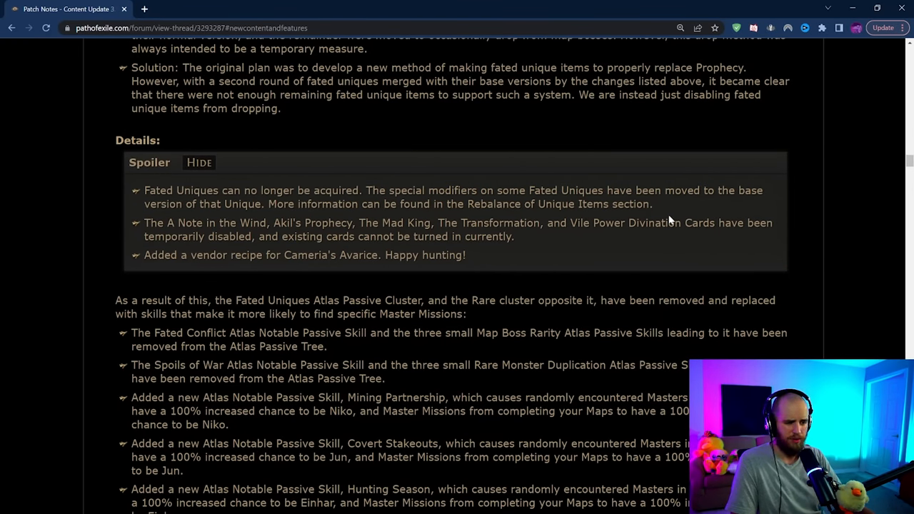
- Scroll down to the Tavukai Unique Amulet change and highlight its bullet
{"action": "scroll", "scroll_direction": "down", "scroll_amount": 3}
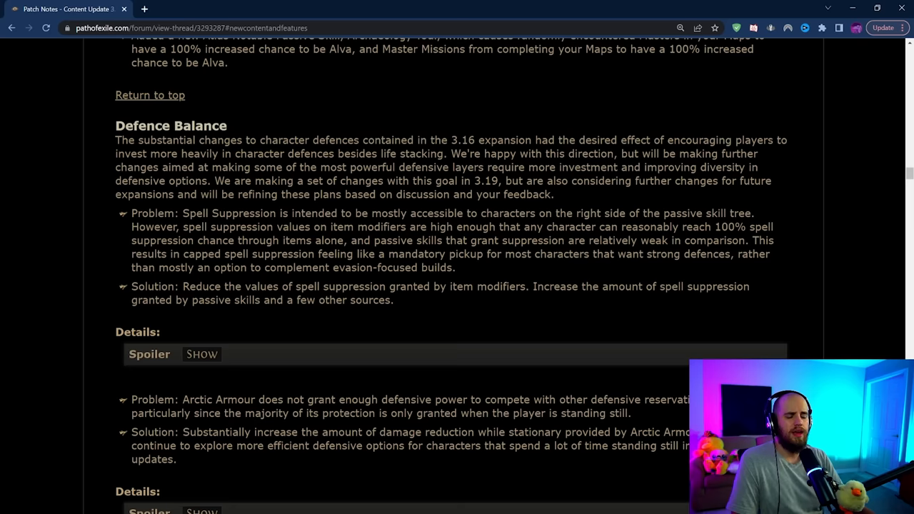
{"action": "scroll", "scroll_direction": "down", "scroll_amount": 3}
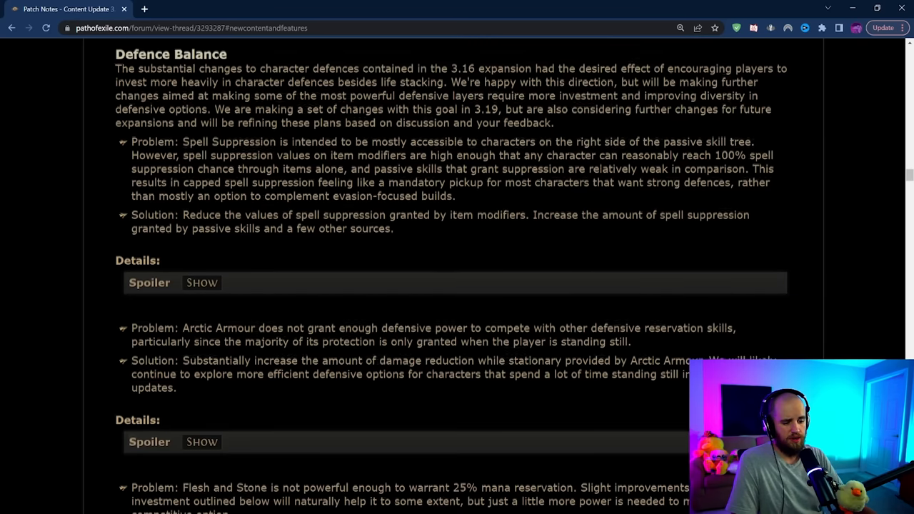
{"action": "scroll", "scroll_direction": "down", "scroll_amount": 3}
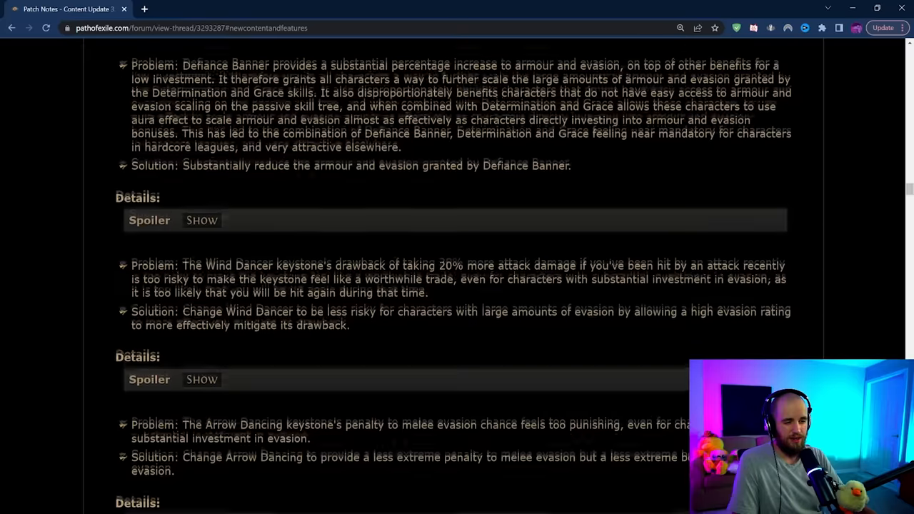
{"action": "scroll", "scroll_direction": "down", "scroll_amount": 3}
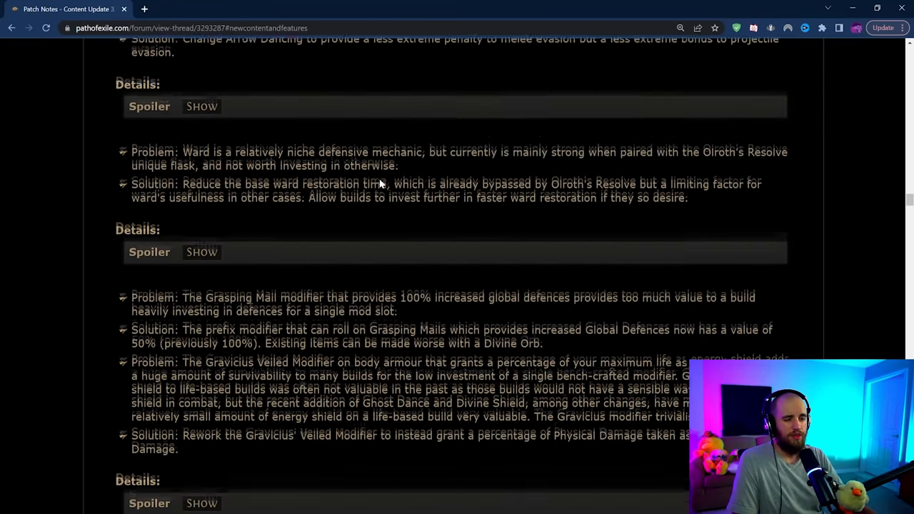
{"action": "scroll", "scroll_direction": "down", "scroll_amount": 3}
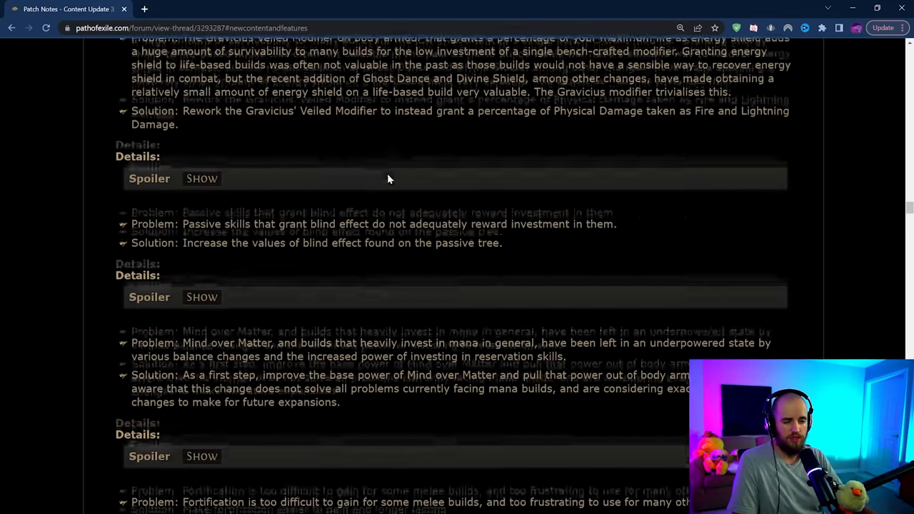
{"action": "scroll", "scroll_direction": "down", "scroll_amount": 3}
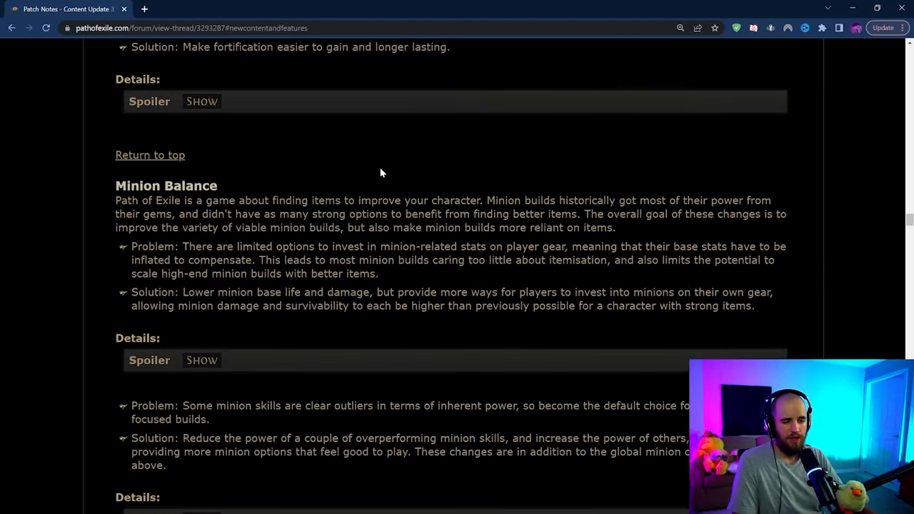
{"action": "scroll", "scroll_direction": "down", "scroll_amount": 3}
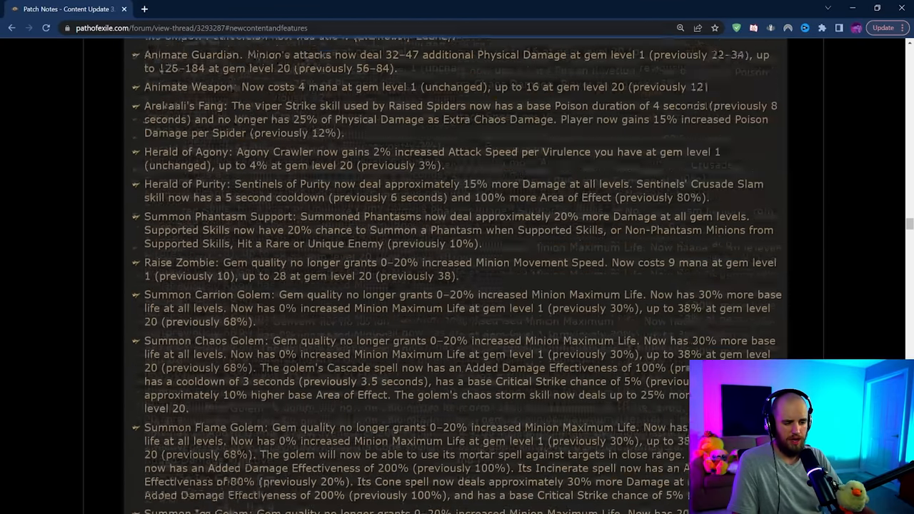
{"action": "scroll", "scroll_direction": "down", "scroll_amount": 3}
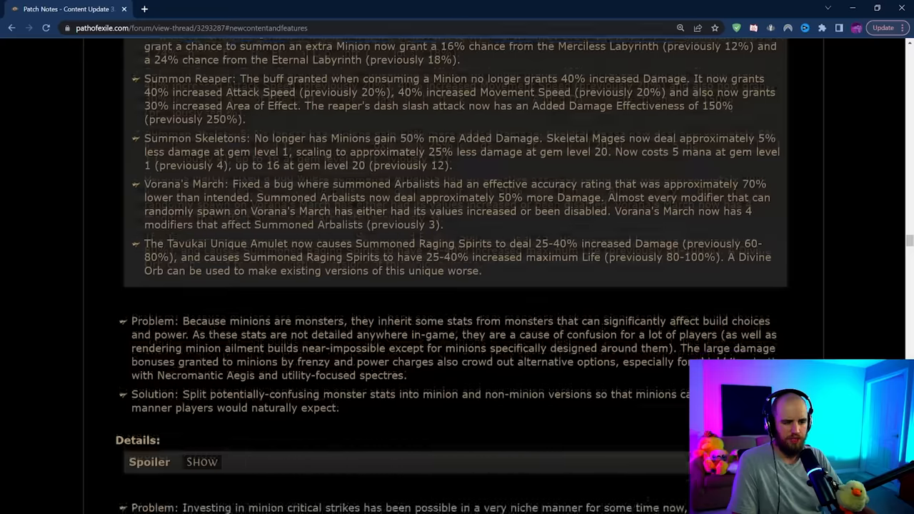
{"action": "left_click_drag", "start_coordinate": [144, 244], "coordinate": [482, 271]}
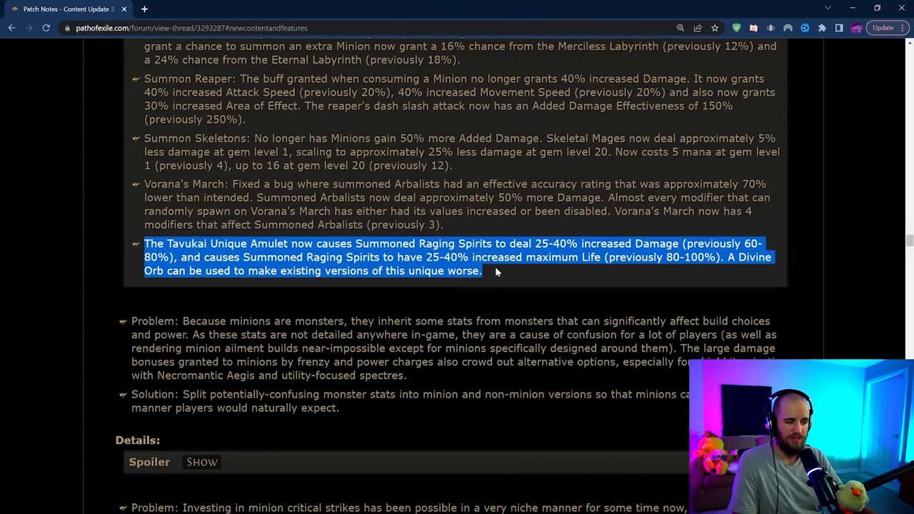
{"action": "left_click", "coordinate": [493, 276]}
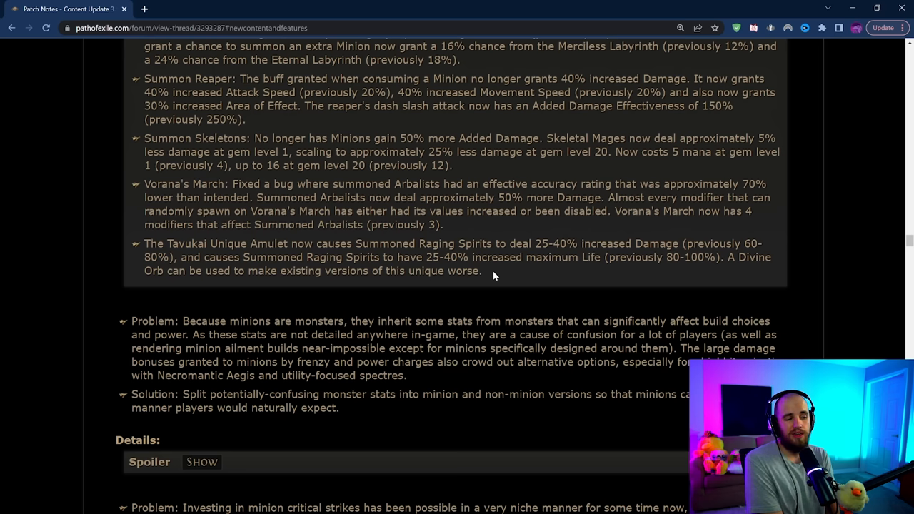
{"action": "scroll", "scroll_direction": "up", "scroll_amount": 3}
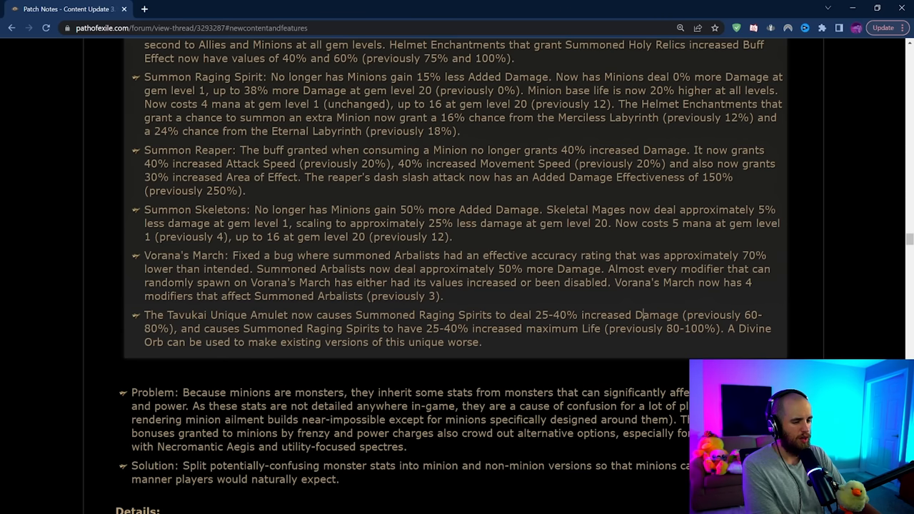
{"action": "left_click_drag", "start_coordinate": [155, 315], "coordinate": [482, 343]}
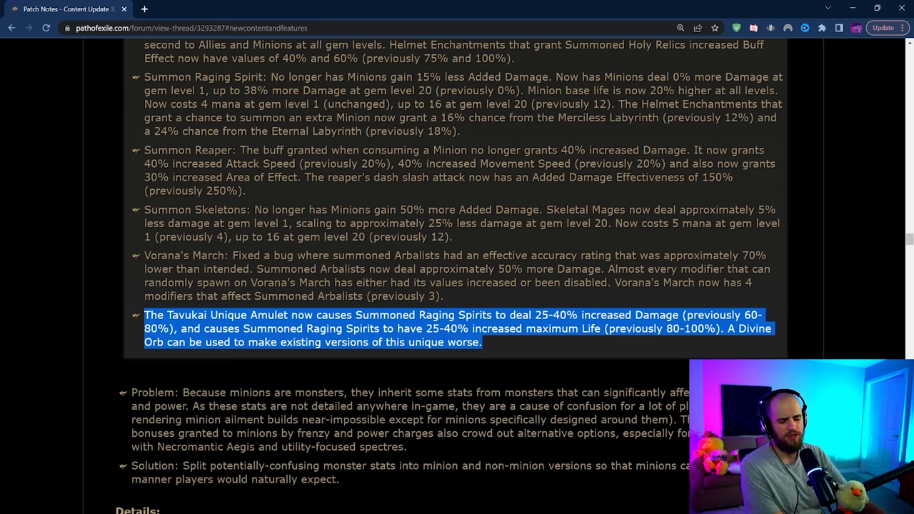
{"action": "scroll", "scroll_direction": "down", "scroll_amount": 3}
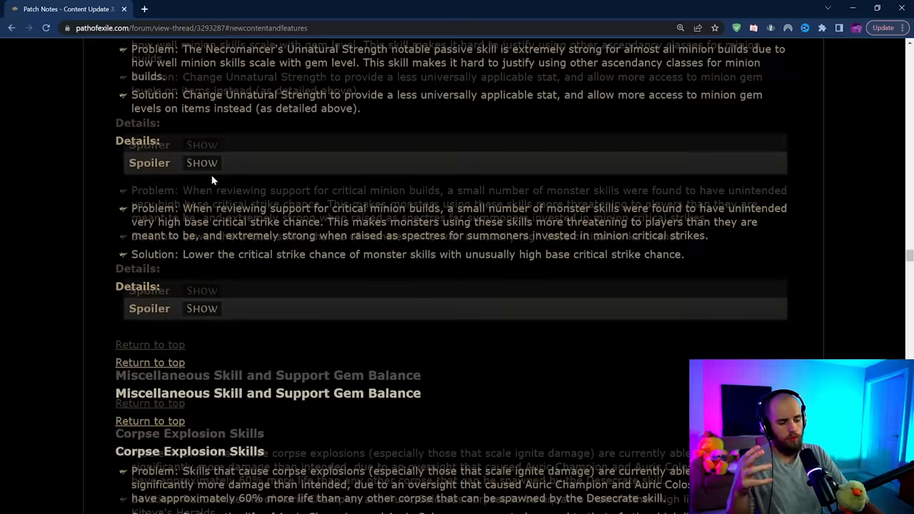
- Expand the Unnatural Strength spoiler to reveal it now grants Minions Unholy Might
{"action": "scroll", "scroll_direction": "down", "scroll_amount": 3}
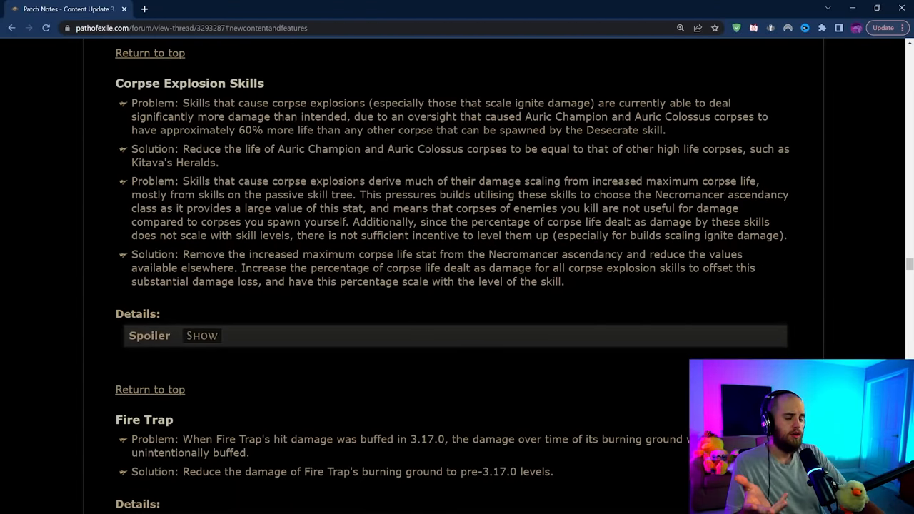
{"action": "scroll", "scroll_direction": "up", "scroll_amount": 3}
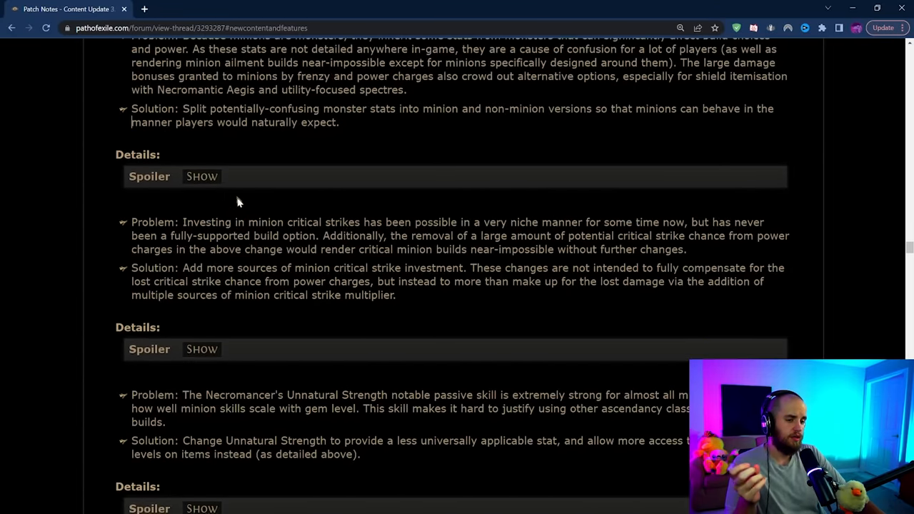
{"action": "scroll", "scroll_direction": "down", "scroll_amount": 3}
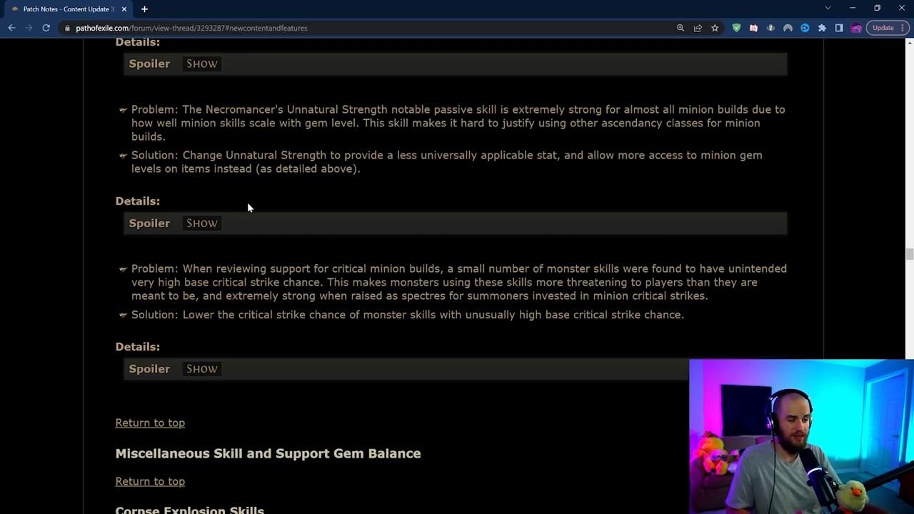
{"action": "left_click", "coordinate": [201, 223]}
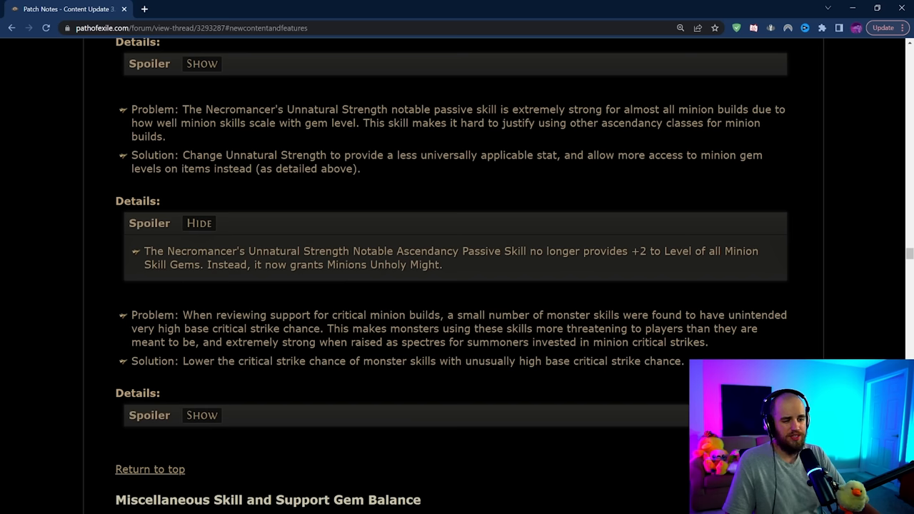
{"action": "mouse_move", "coordinate": [455, 268]}
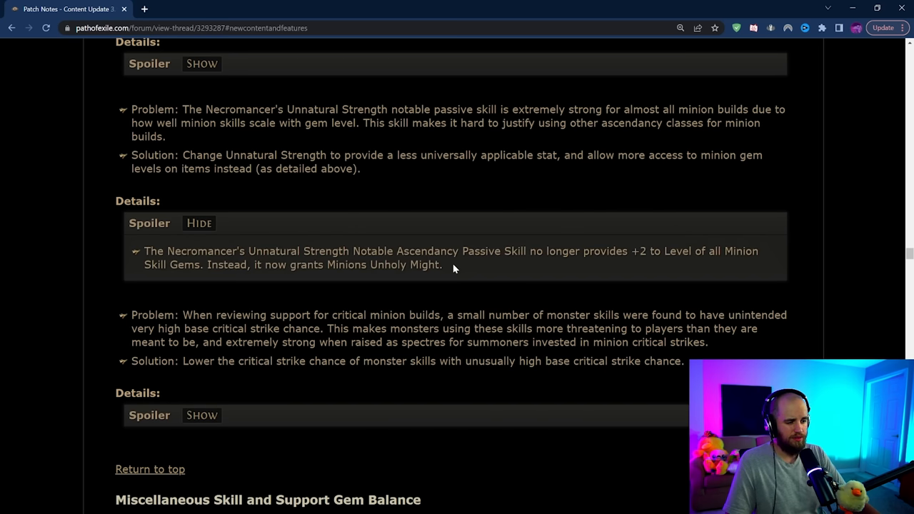
{"action": "double_click", "coordinate": [405, 265]}
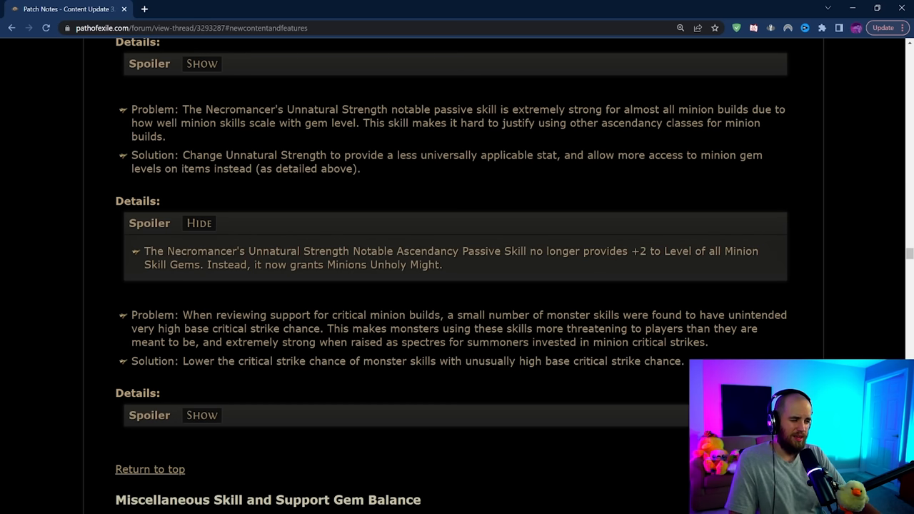
{"action": "mouse_move", "coordinate": [120, 220]}
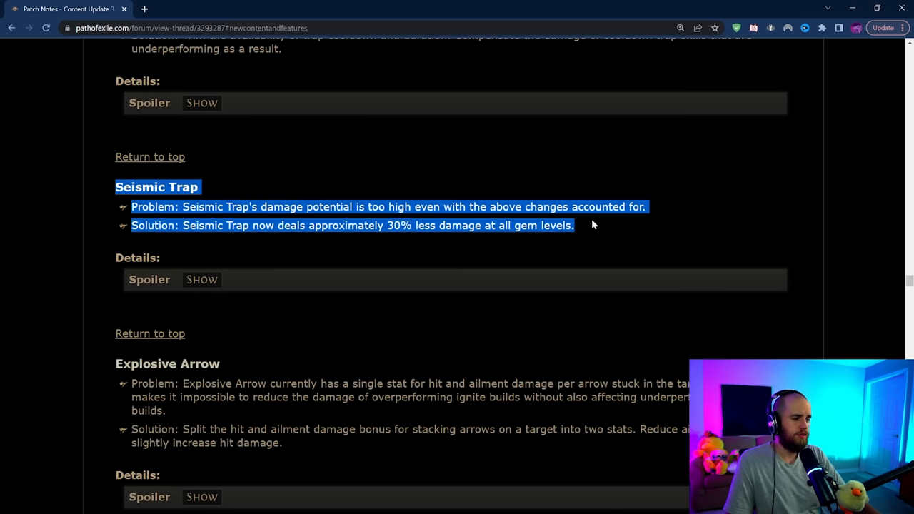
- Expand the Seismic Trap spoiler, then highlight and clear its damage text
{"action": "left_click", "coordinate": [201, 280]}
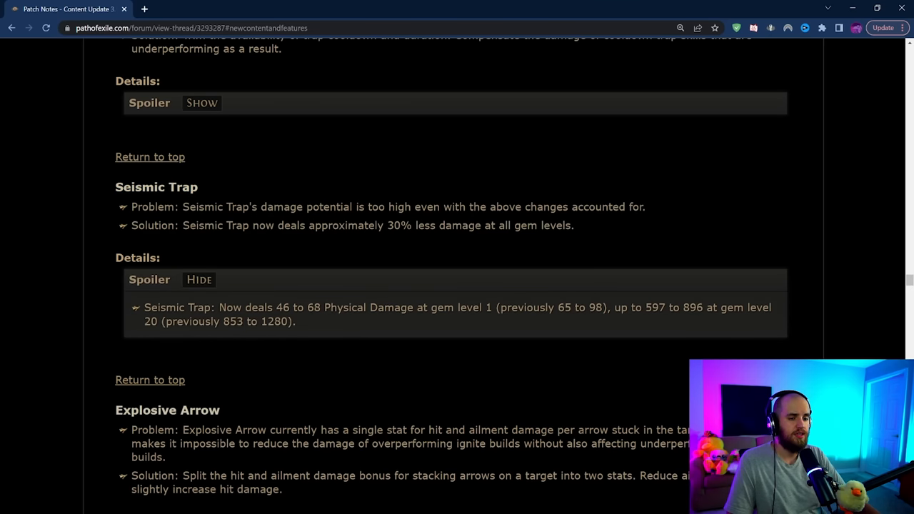
{"action": "left_click_drag", "start_coordinate": [115, 186], "coordinate": [295, 321]}
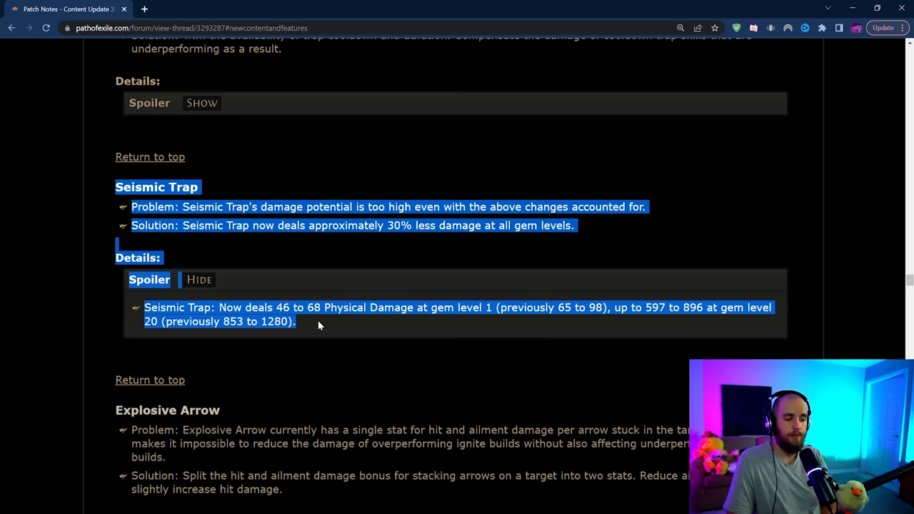
{"action": "left_click", "coordinate": [335, 270]}
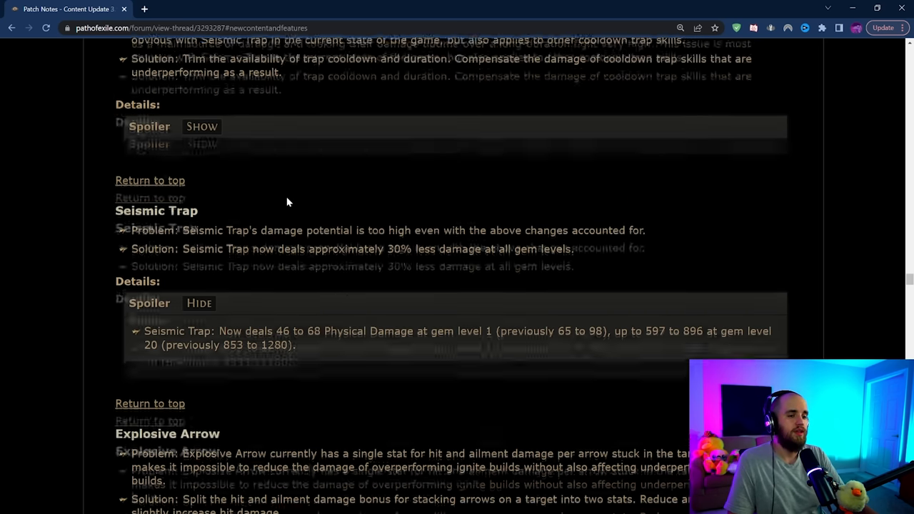
{"action": "scroll", "scroll_direction": "up", "scroll_amount": 3}
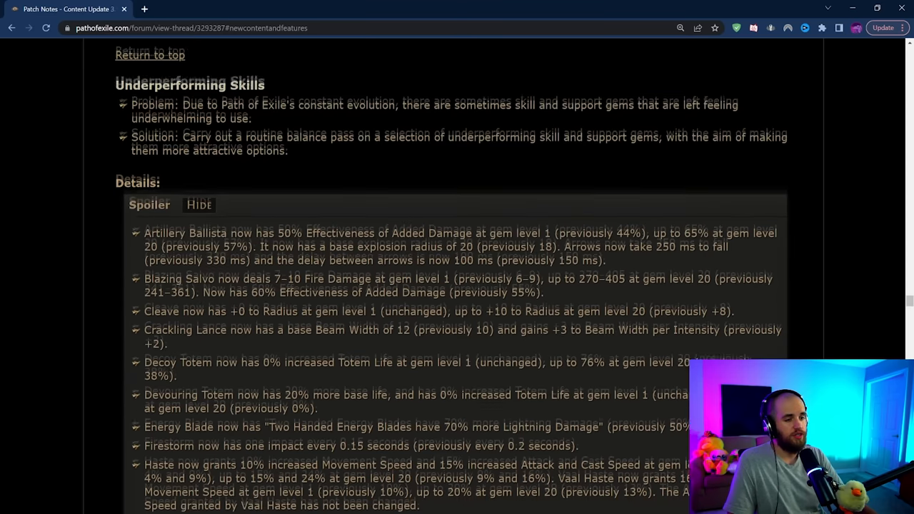
- Collapse the Underperforming Skills spoiler and expand the Vaal Clarity spoiler
{"action": "scroll", "scroll_direction": "down", "scroll_amount": 3}
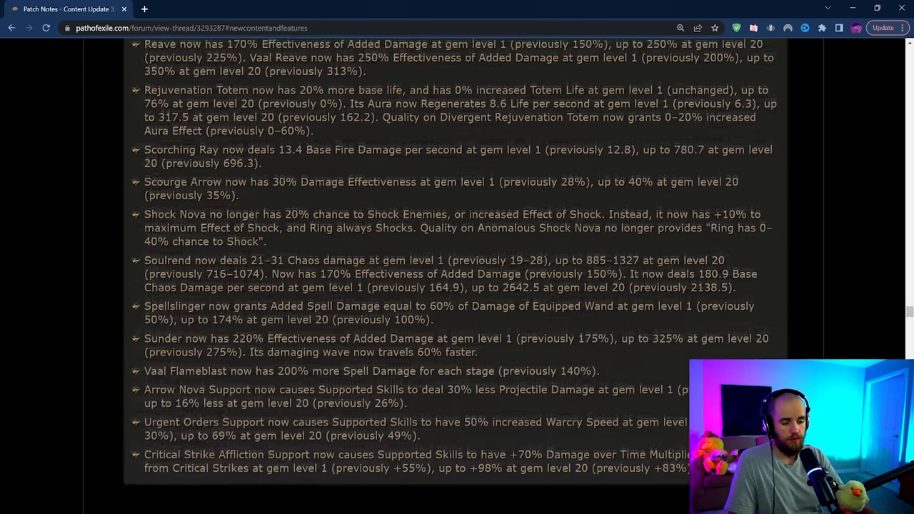
{"action": "scroll", "scroll_direction": "up", "scroll_amount": 3}
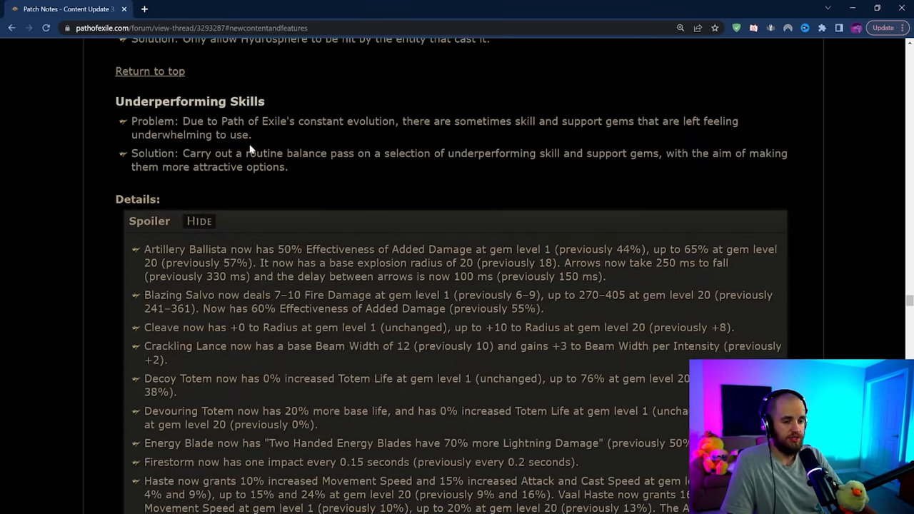
{"action": "left_click", "coordinate": [199, 221]}
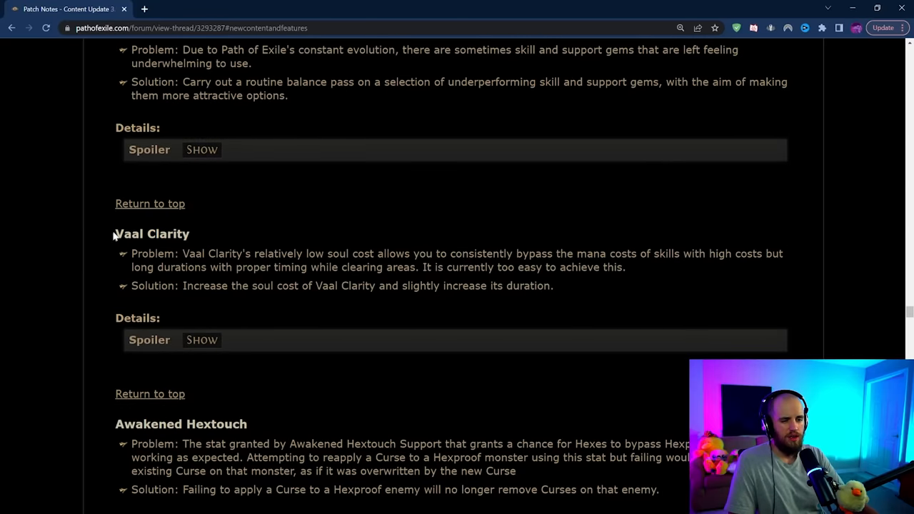
{"action": "left_click", "coordinate": [201, 340]}
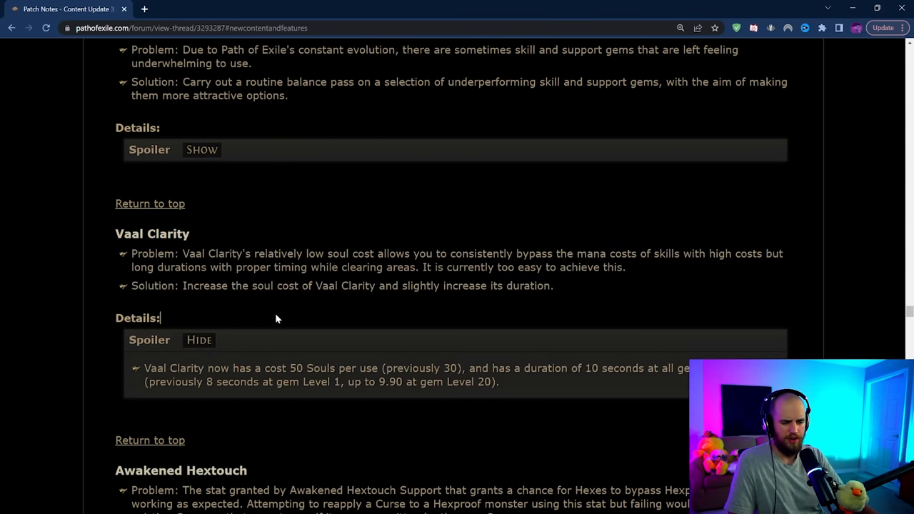
- Expand the Blood Sacrament spoiler and highlight its damage, reservation and cooldown changes
{"action": "scroll", "scroll_direction": "down", "scroll_amount": 3}
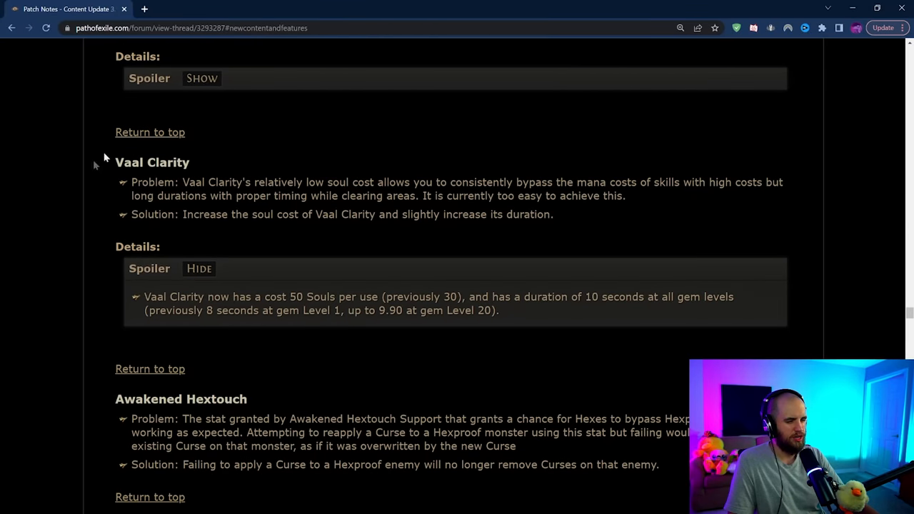
{"action": "scroll", "scroll_direction": "down", "scroll_amount": 3}
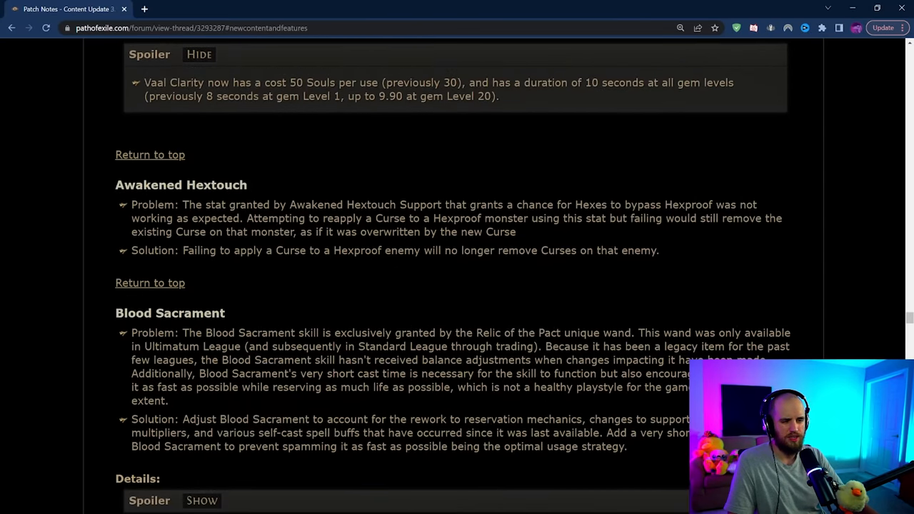
{"action": "scroll", "scroll_direction": "down", "scroll_amount": 3}
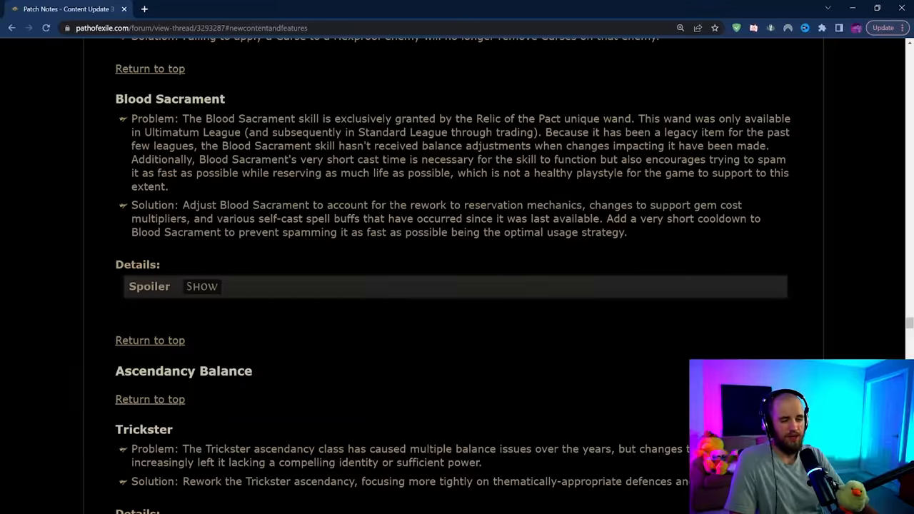
{"action": "left_click", "coordinate": [202, 286]}
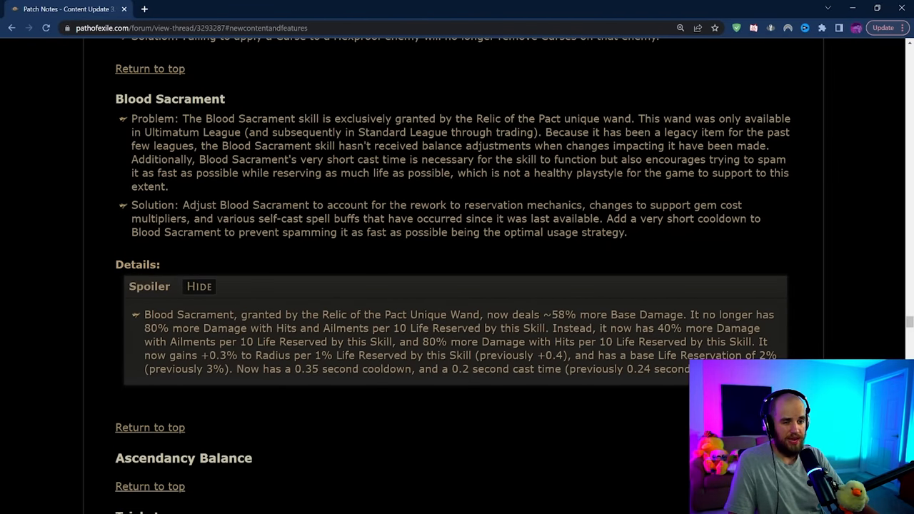
{"action": "left_click_drag", "start_coordinate": [115, 98], "coordinate": [471, 232]}
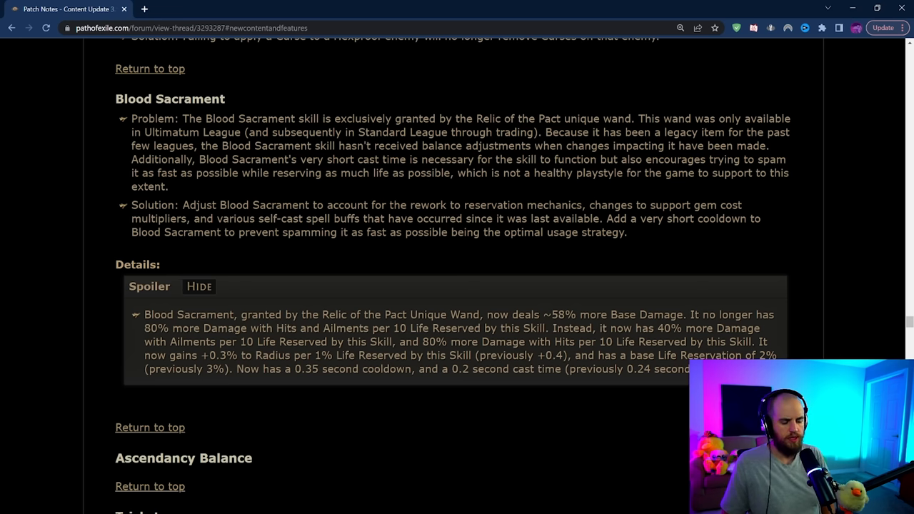
- Expand the Trickster ascendancy spoiler and clear the highlighted Spellbreaker passage
{"action": "scroll", "scroll_direction": "down", "scroll_amount": 3}
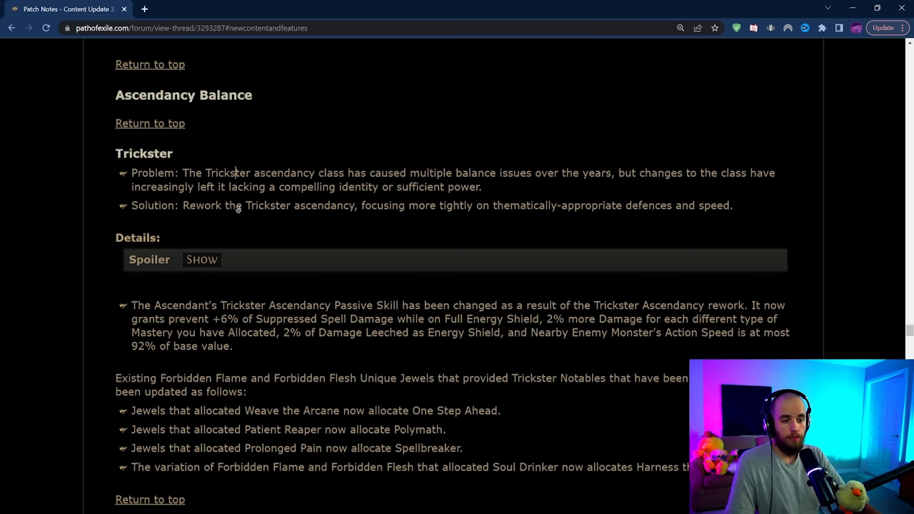
{"action": "left_click", "coordinate": [202, 260]}
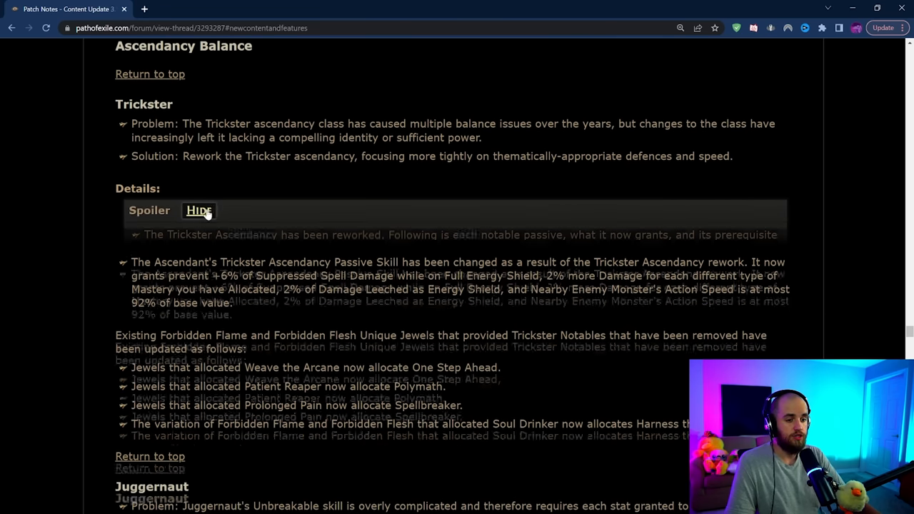
{"action": "scroll", "scroll_direction": "down", "scroll_amount": 3}
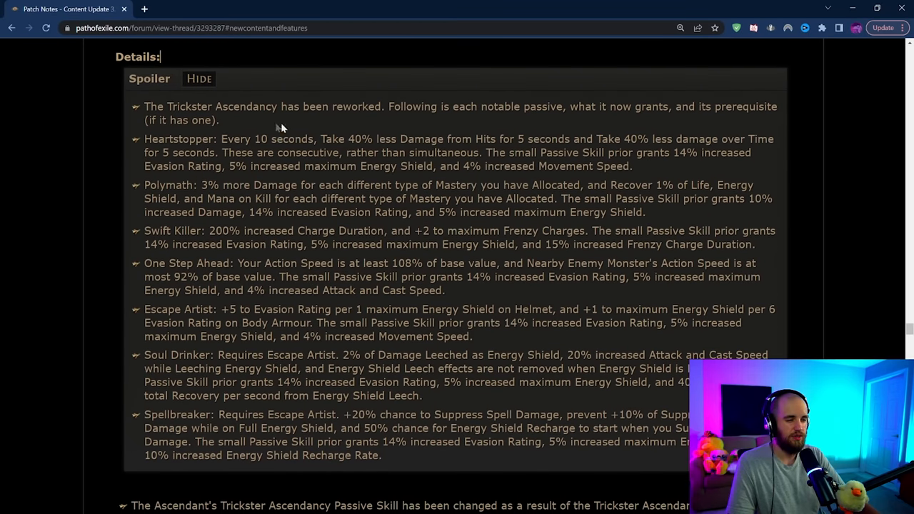
{"action": "mouse_move", "coordinate": [81, 147]}
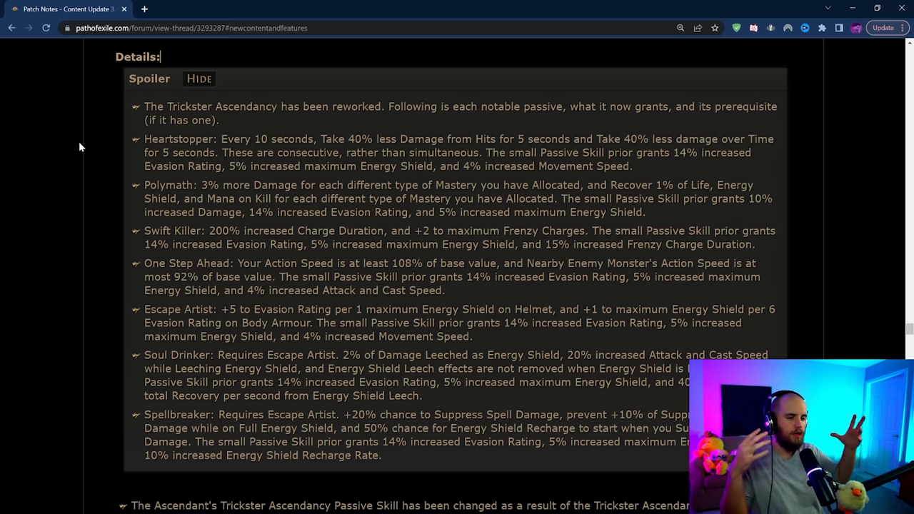
{"action": "mouse_move", "coordinate": [144, 186]}
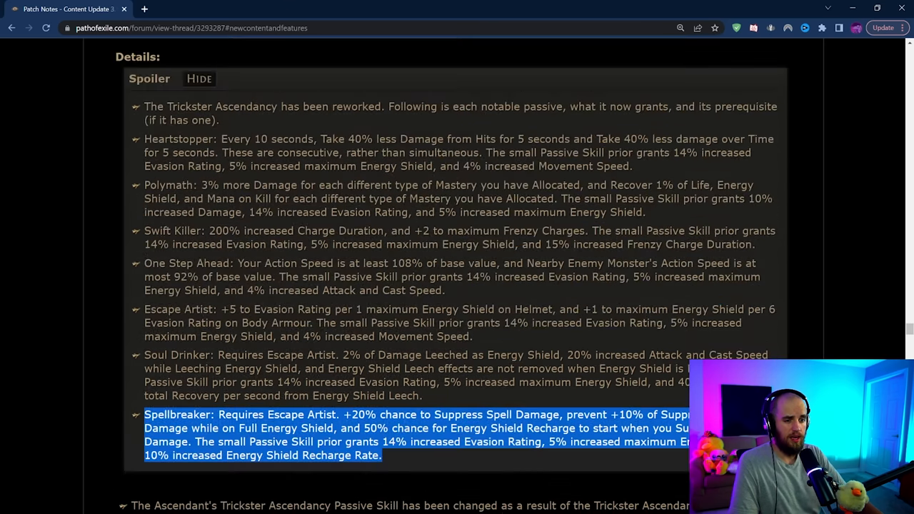
{"action": "left_click", "coordinate": [651, 172]}
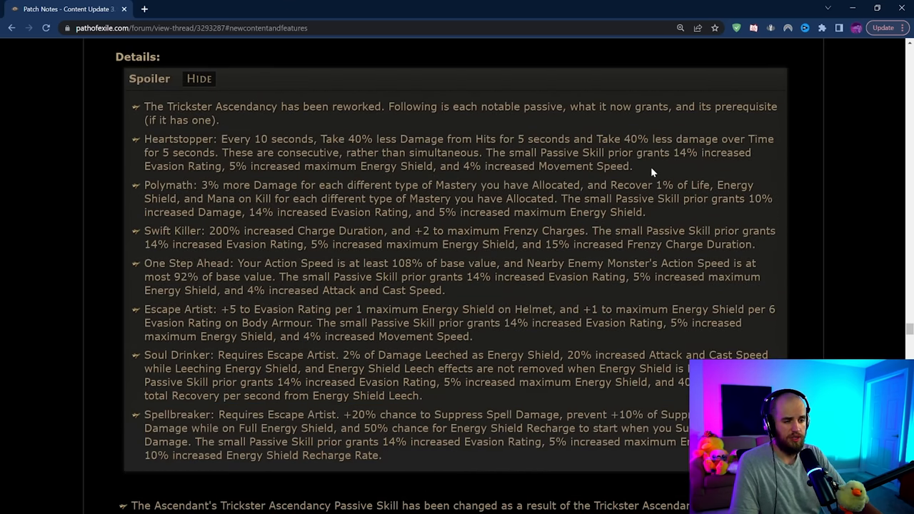
- Expand the Effect of Shock spoiler and highlight the Voltaxic Rift Unique Bow change
{"action": "scroll", "scroll_direction": "down", "scroll_amount": 3}
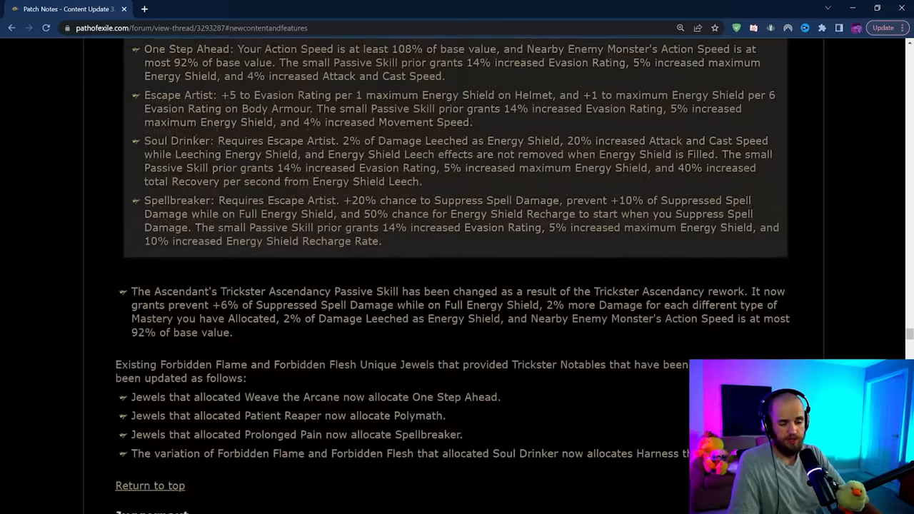
{"action": "scroll", "scroll_direction": "down", "scroll_amount": 3}
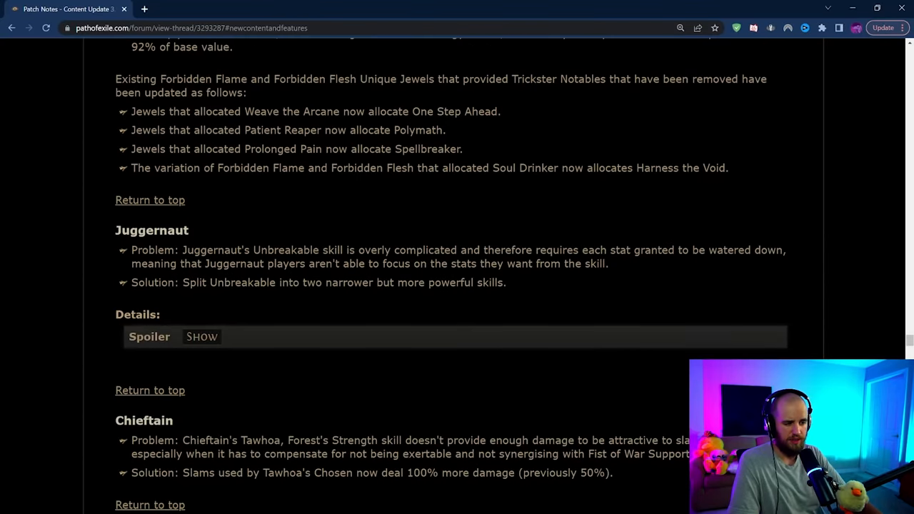
{"action": "scroll", "scroll_direction": "down", "scroll_amount": 3}
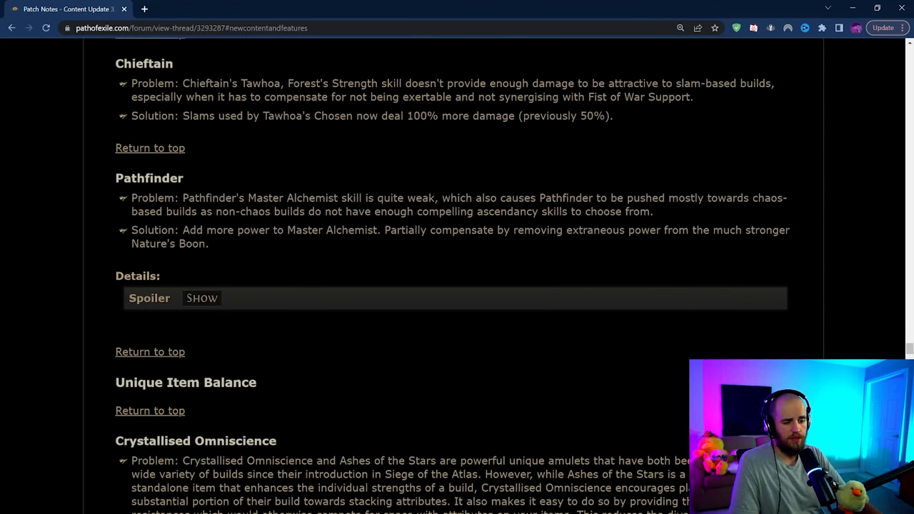
{"action": "scroll", "scroll_direction": "down", "scroll_amount": 3}
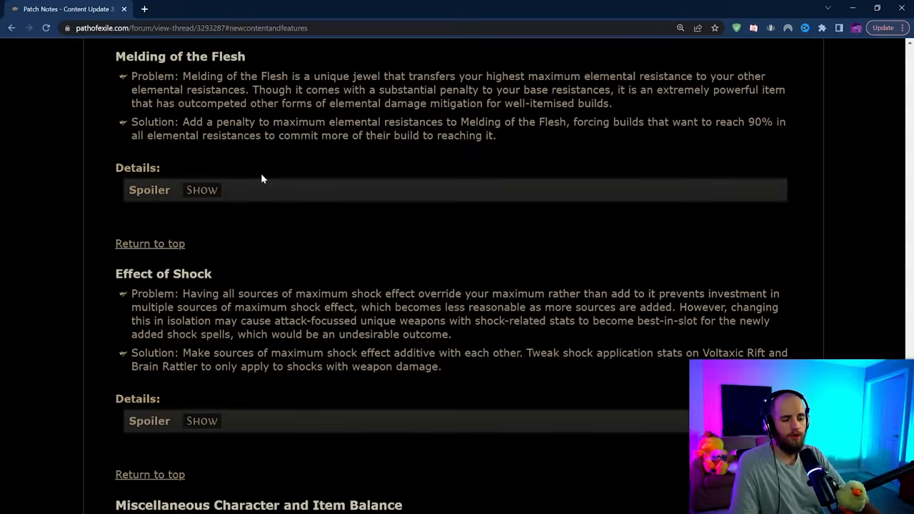
{"action": "left_click", "coordinate": [202, 421]}
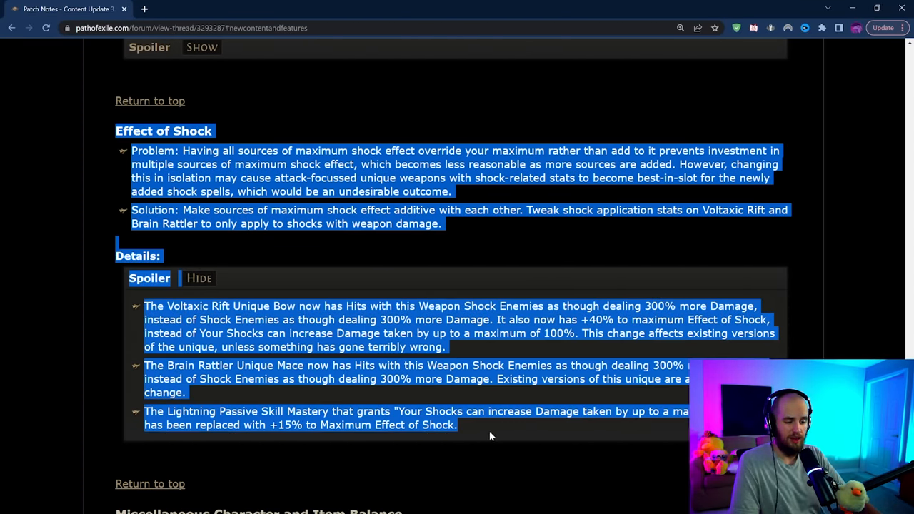
{"action": "left_click", "coordinate": [490, 436]}
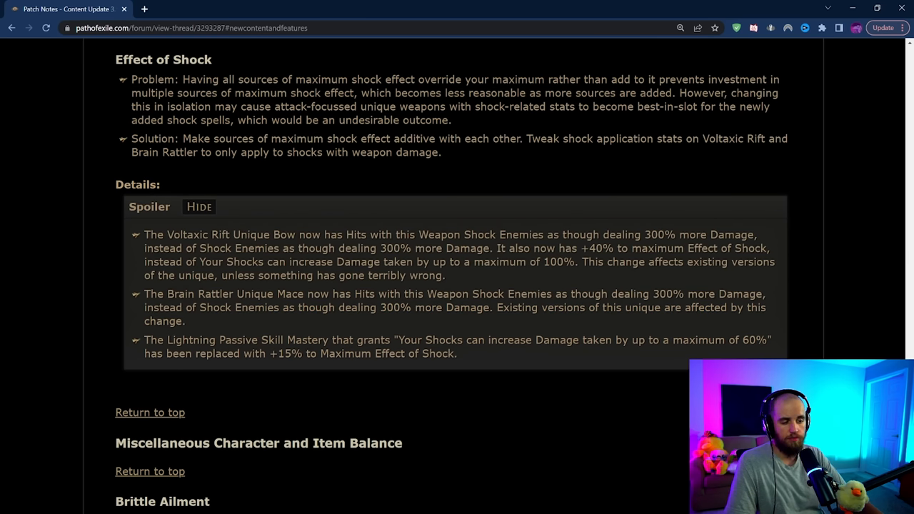
{"action": "left_click_drag", "start_coordinate": [144, 235], "coordinate": [445, 276]}
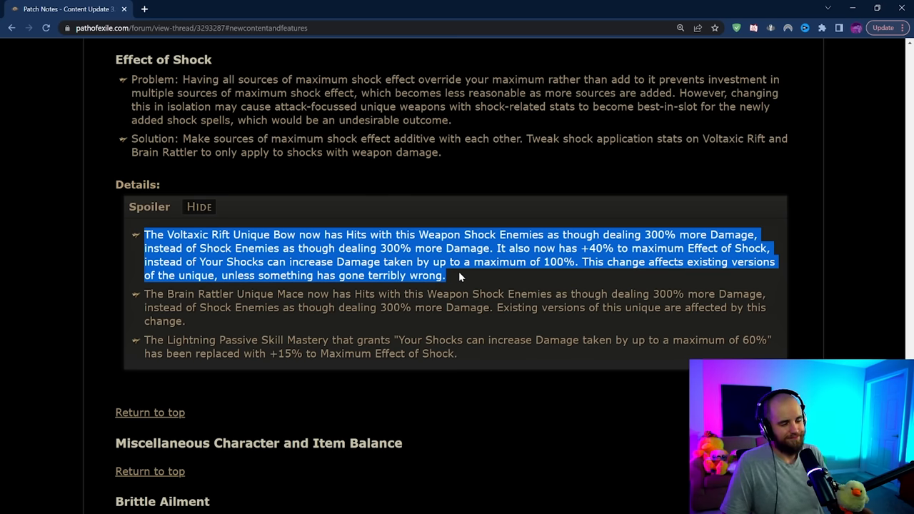
{"action": "scroll", "scroll_direction": "down", "scroll_amount": 3}
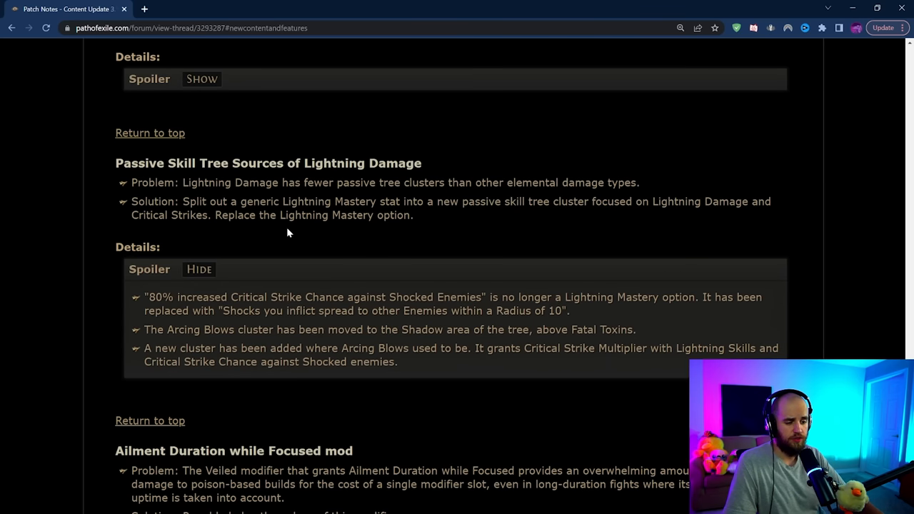
{"action": "mouse_move", "coordinate": [273, 255]}
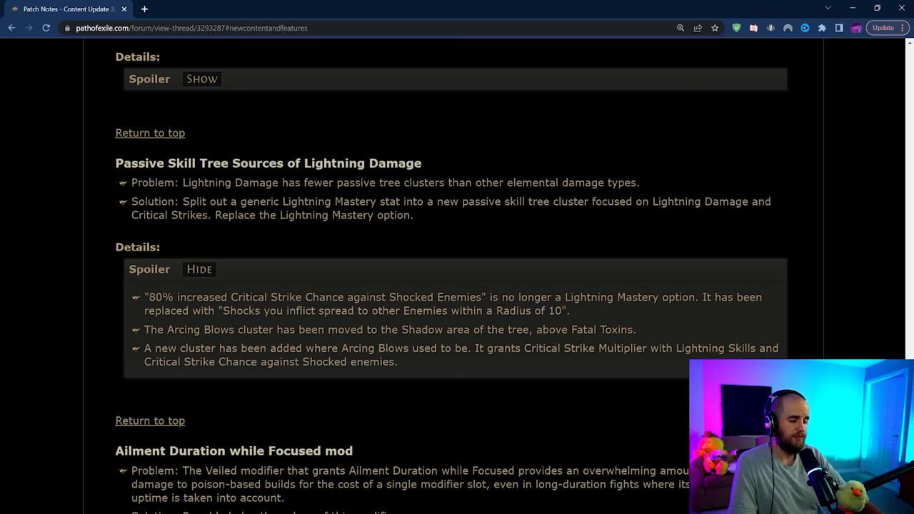
- Highlight the Reduced Trap Duration heading and its bullet notes, then scroll to the Atlas Changes maps
{"action": "scroll", "scroll_direction": "down", "scroll_amount": 3}
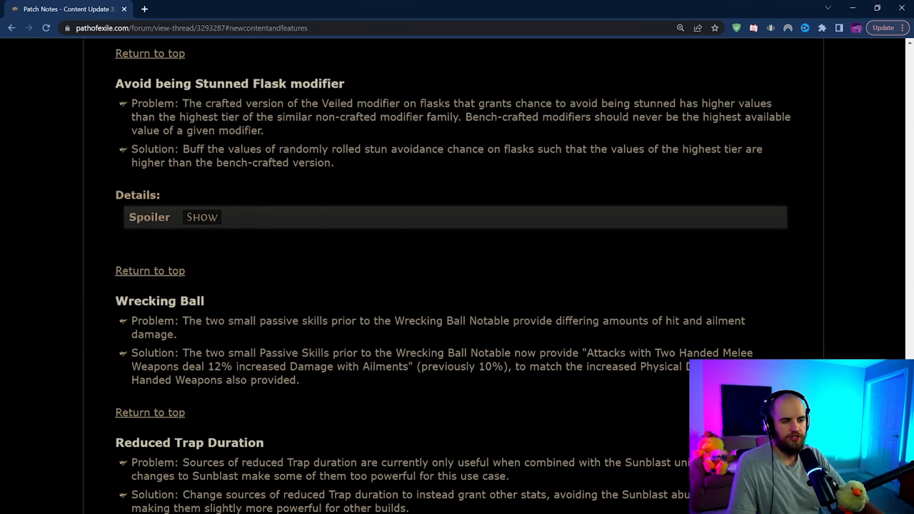
{"action": "scroll", "scroll_direction": "down", "scroll_amount": 3}
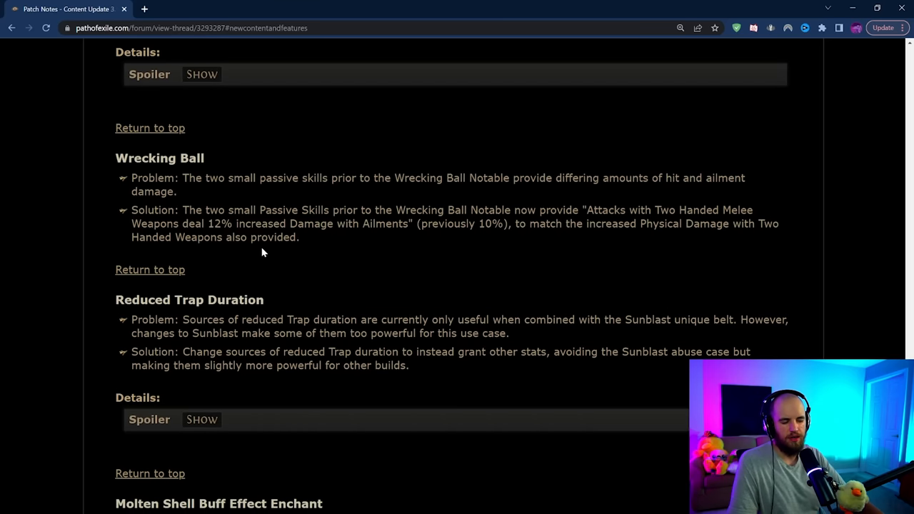
{"action": "scroll", "scroll_direction": "down", "scroll_amount": 3}
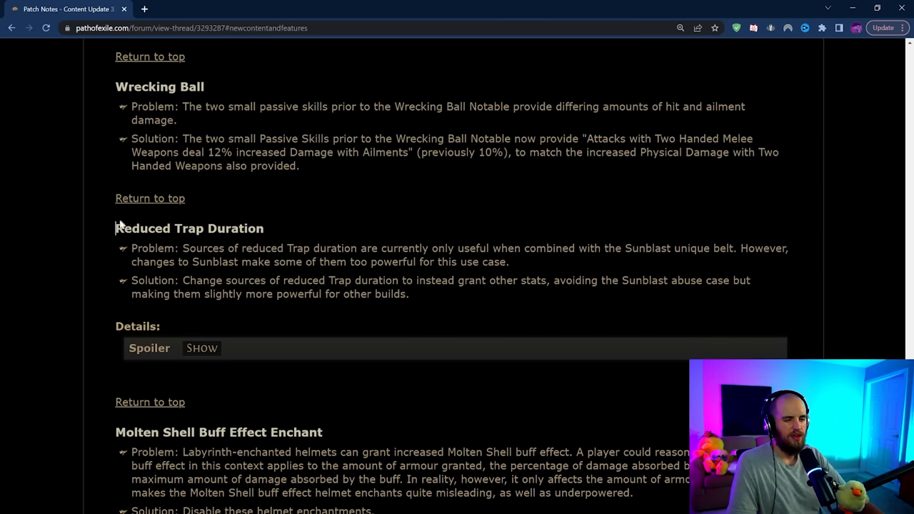
{"action": "left_click_drag", "start_coordinate": [115, 229], "coordinate": [410, 294]}
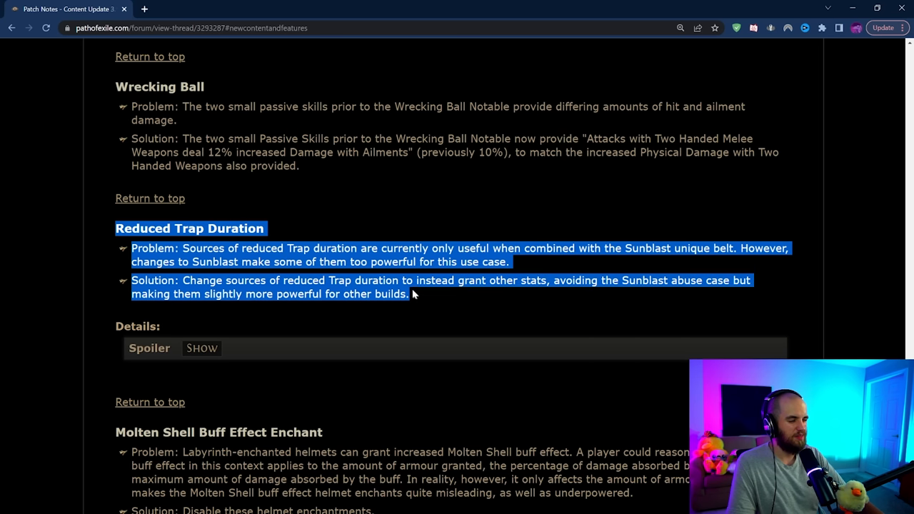
{"action": "mouse_move", "coordinate": [400, 230]}
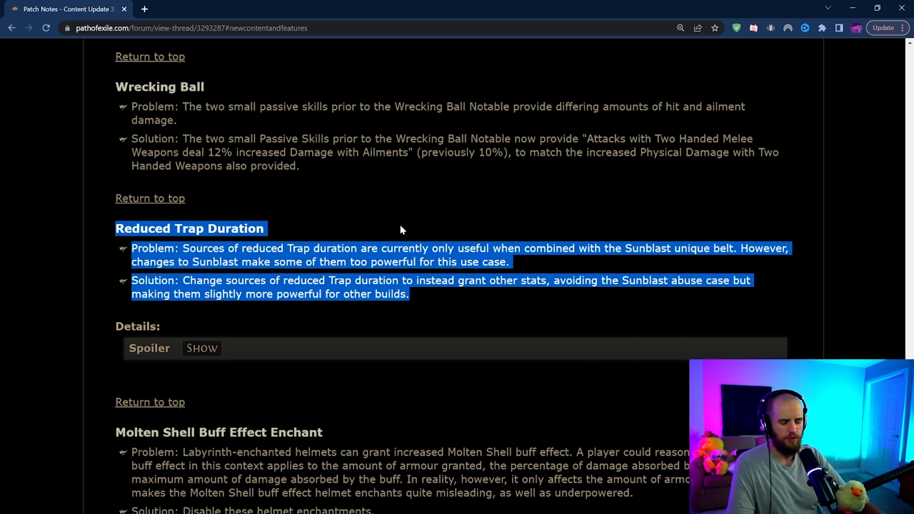
{"action": "scroll", "scroll_direction": "down", "scroll_amount": 3}
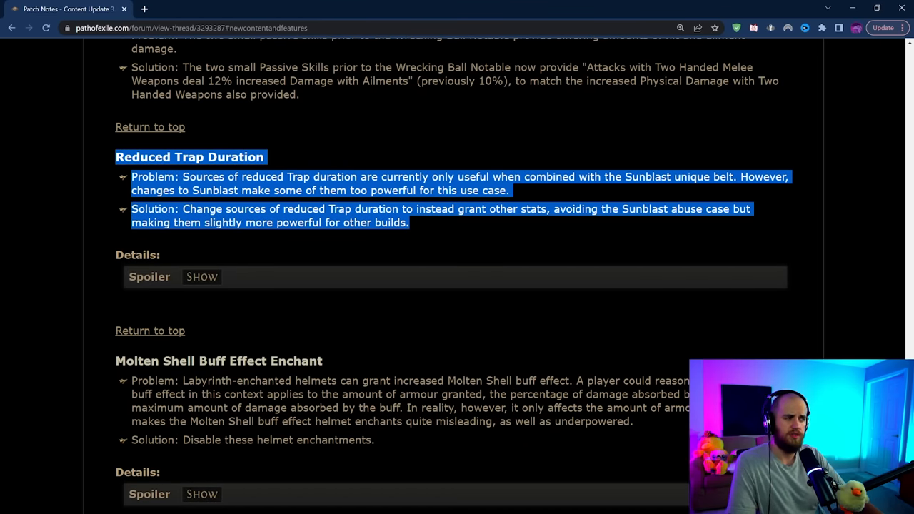
{"action": "scroll", "scroll_direction": "down", "scroll_amount": 3}
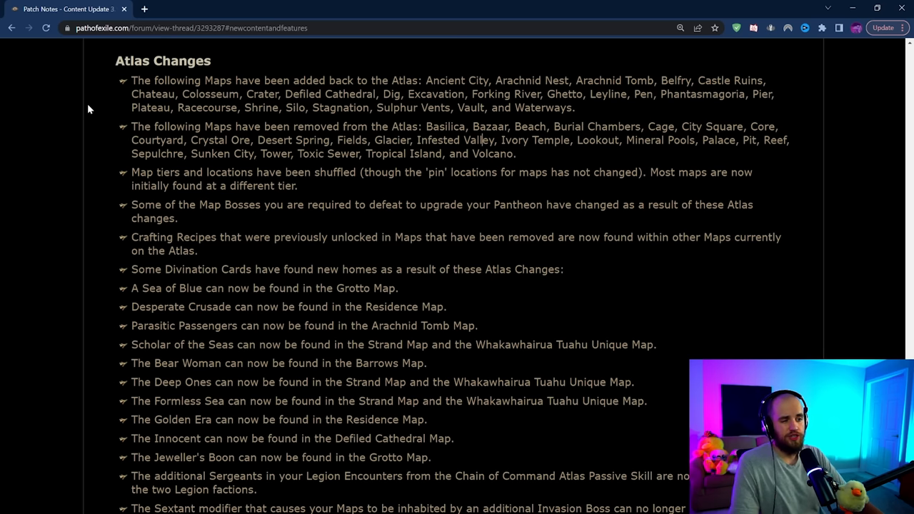
{"action": "mouse_move", "coordinate": [482, 90]}
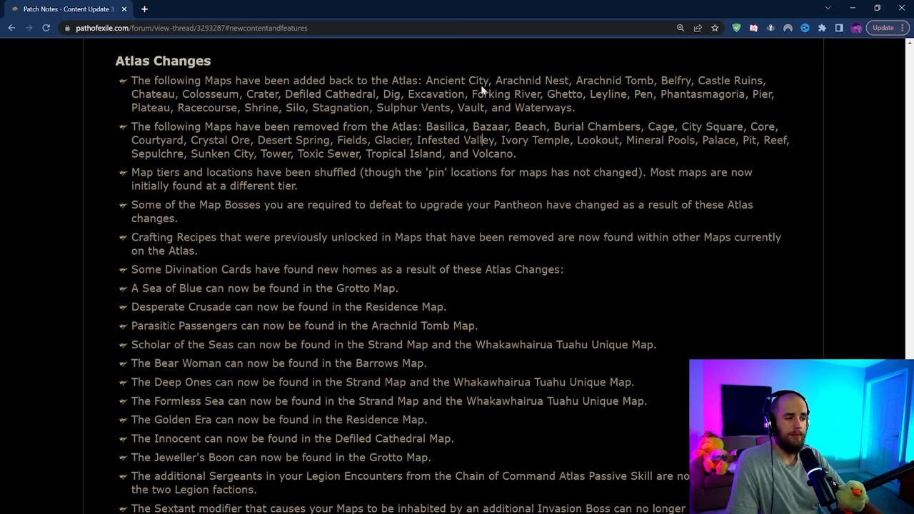
{"action": "left_click_drag", "start_coordinate": [131, 80], "coordinate": [377, 94]}
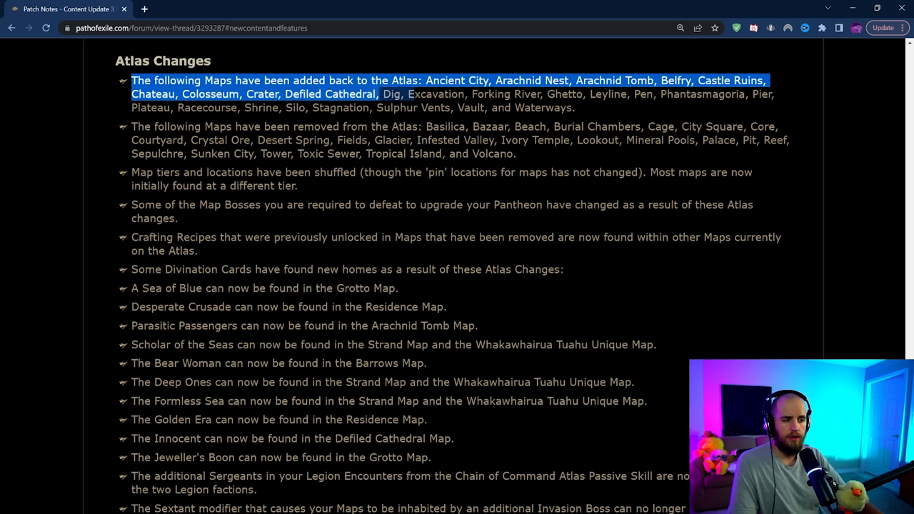
{"action": "left_click", "coordinate": [132, 123]}
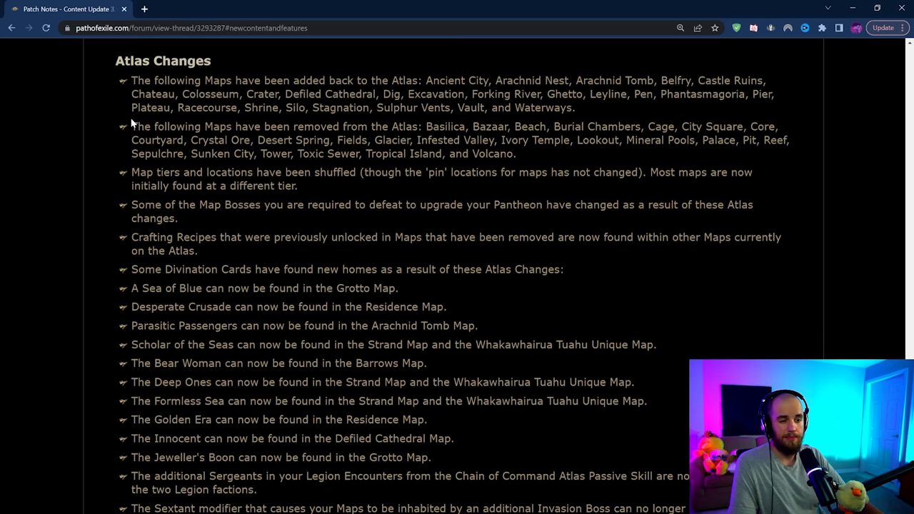
{"action": "mouse_move", "coordinate": [529, 158]}
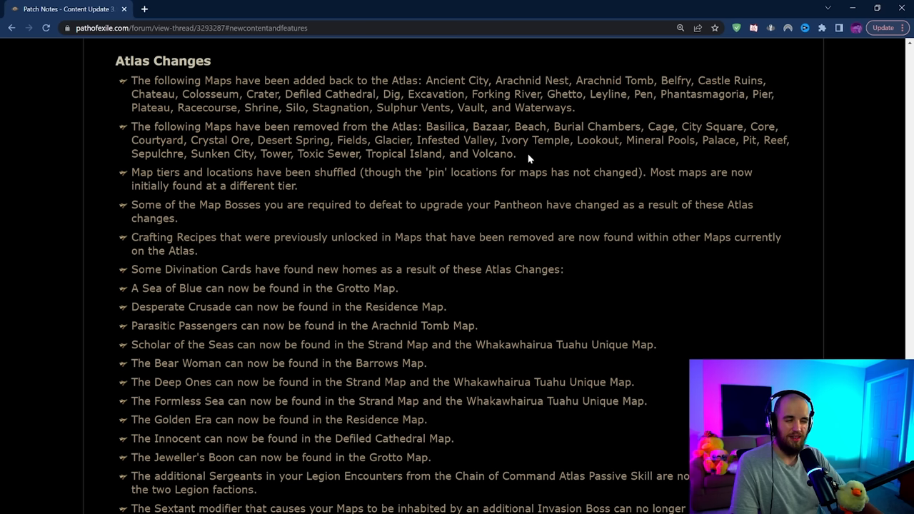
{"action": "double_click", "coordinate": [530, 126]}
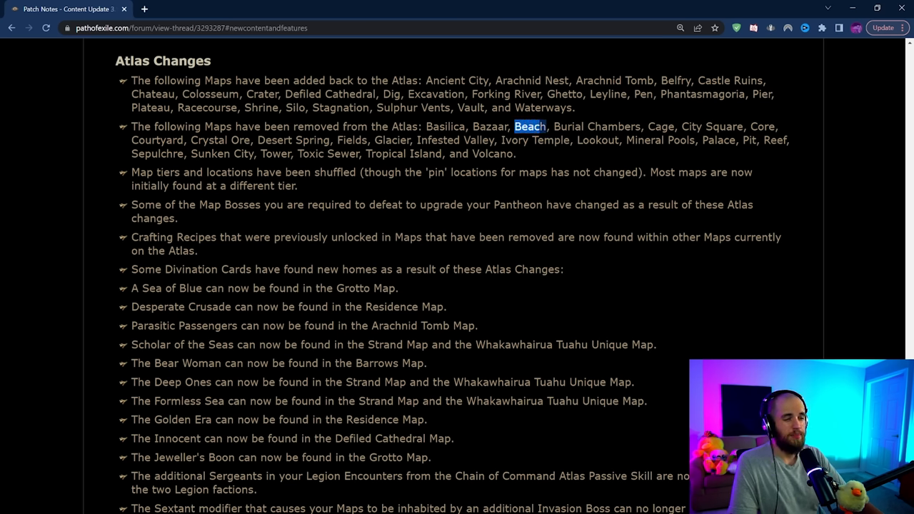
{"action": "double_click", "coordinate": [597, 126]}
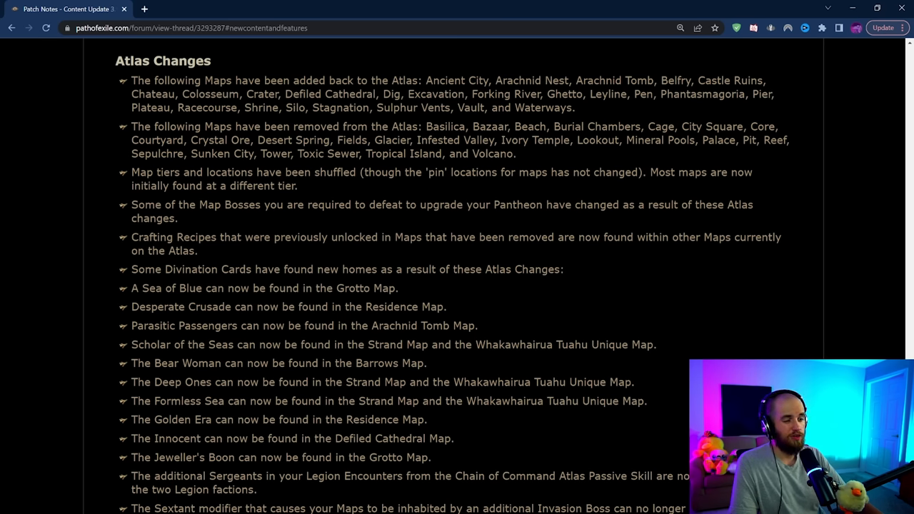
{"action": "double_click", "coordinate": [404, 154]}
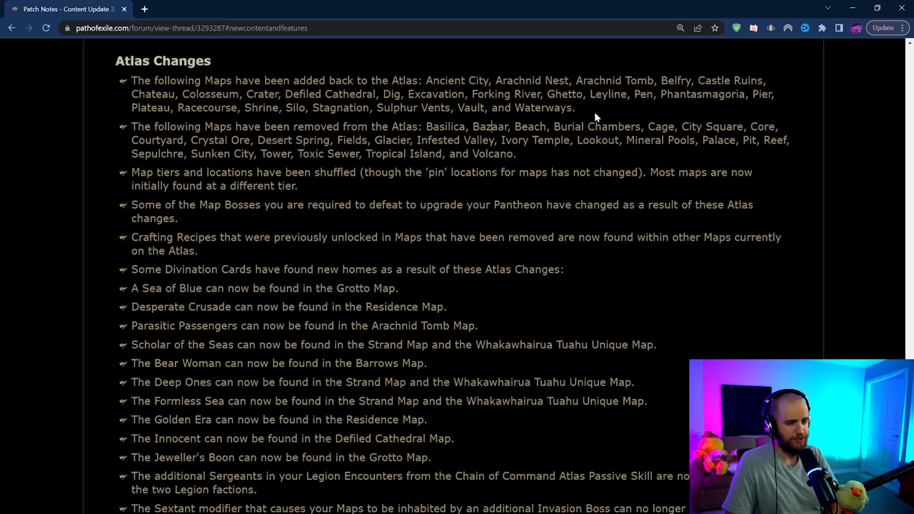
{"action": "scroll", "scroll_direction": "down", "scroll_amount": 3}
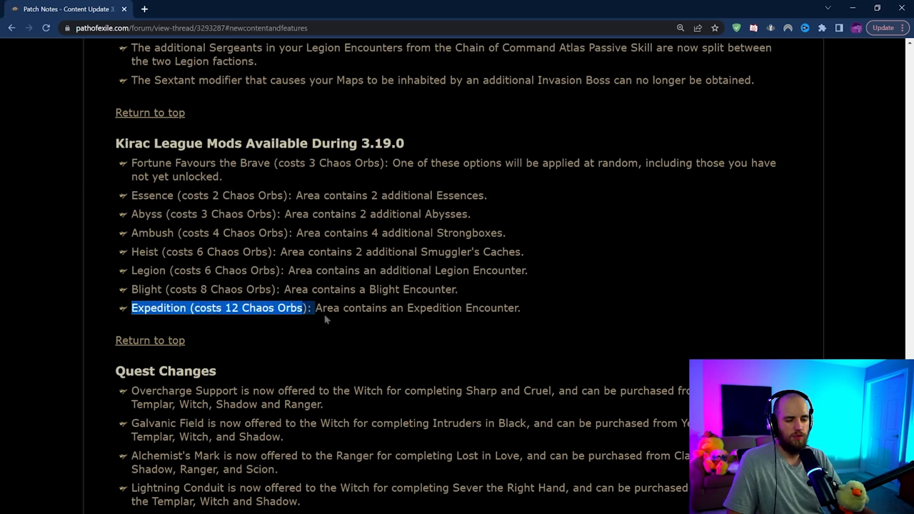
- Highlight the Expedition and Heist Kirac league mod lines, then scroll toward User Interface Changes
{"action": "left_click", "coordinate": [525, 308]}
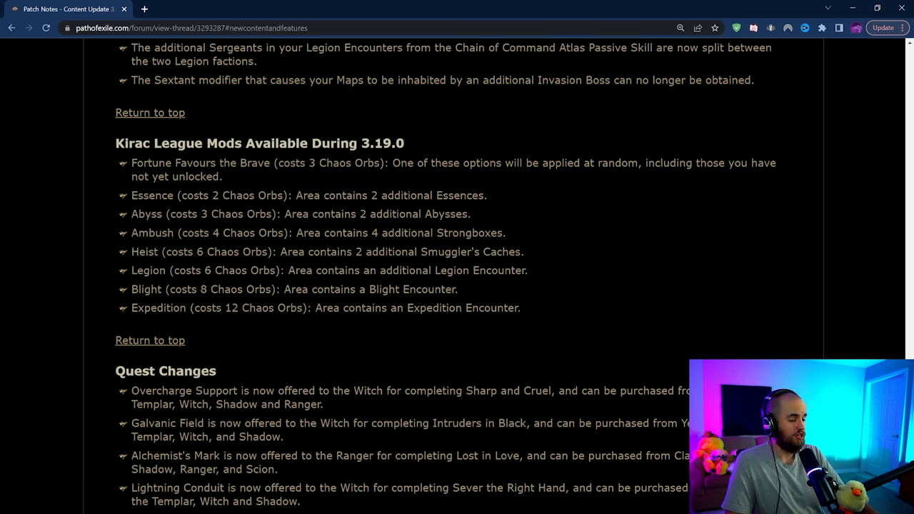
{"action": "left_click_drag", "start_coordinate": [132, 308], "coordinate": [187, 340]}
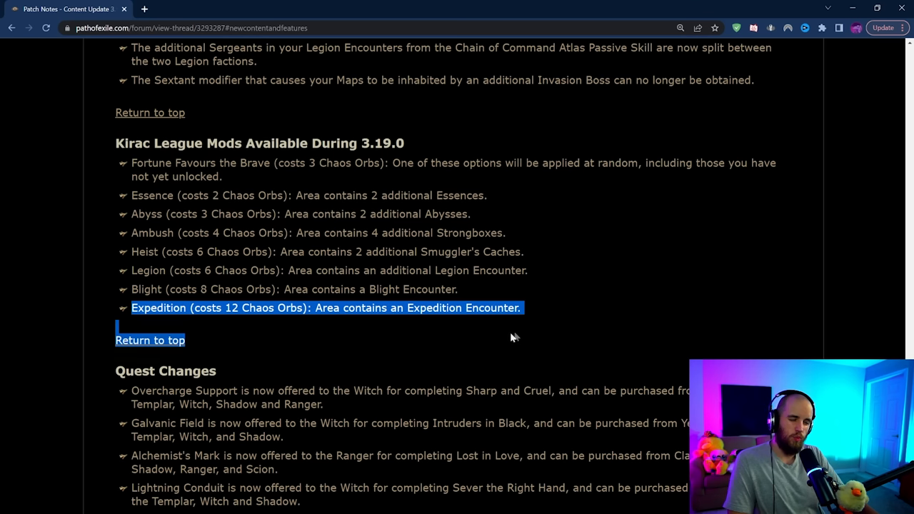
{"action": "mouse_move", "coordinate": [526, 308]}
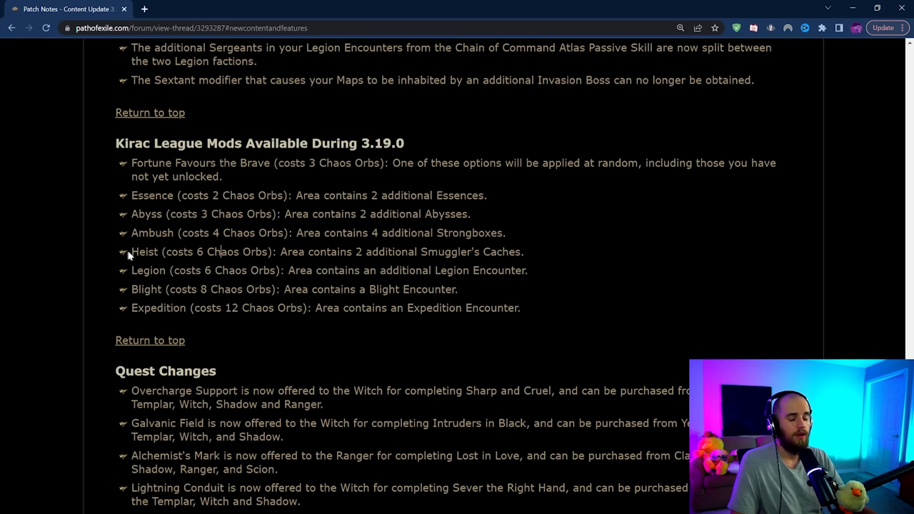
{"action": "triple_click", "coordinate": [328, 252]}
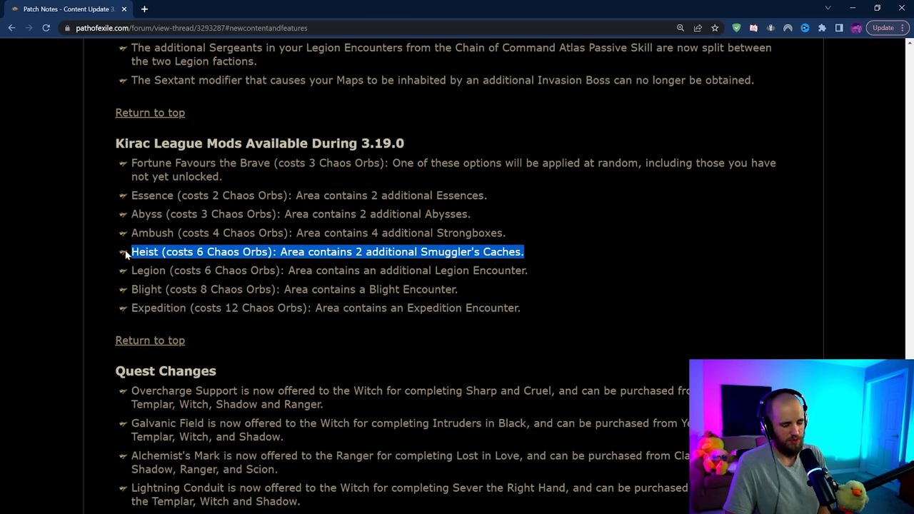
{"action": "scroll", "scroll_direction": "down", "scroll_amount": 3}
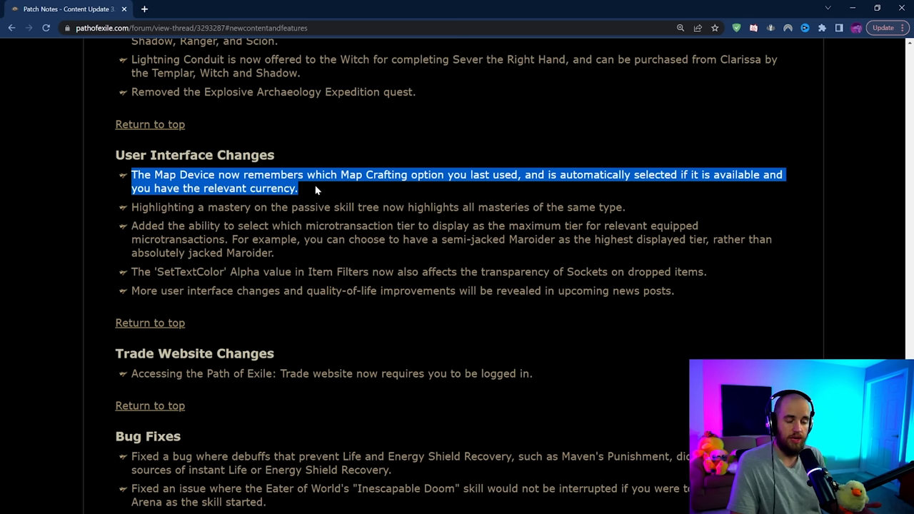
- Highlight the upcoming interface improvements note and Trade Website Changes, then scroll to Bug Fixes
{"action": "left_click", "coordinate": [255, 253]}
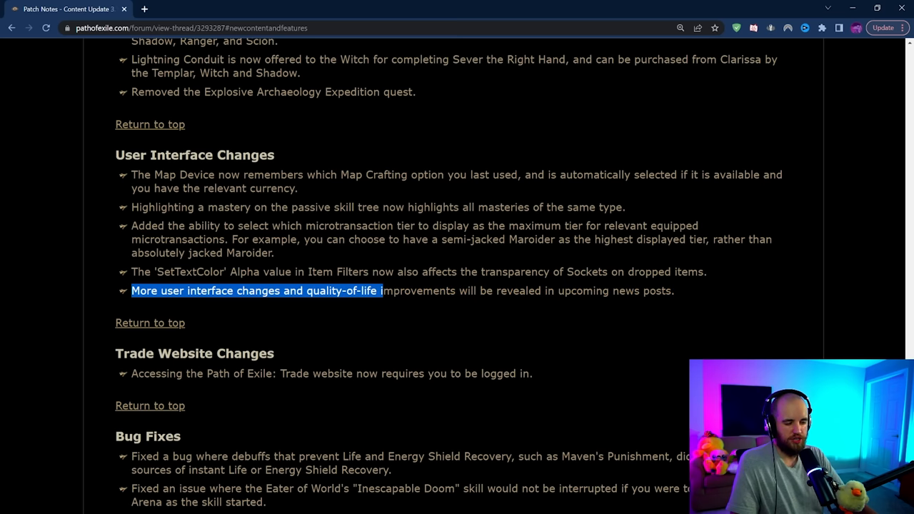
{"action": "left_click_drag", "start_coordinate": [382, 290], "coordinate": [675, 291]}
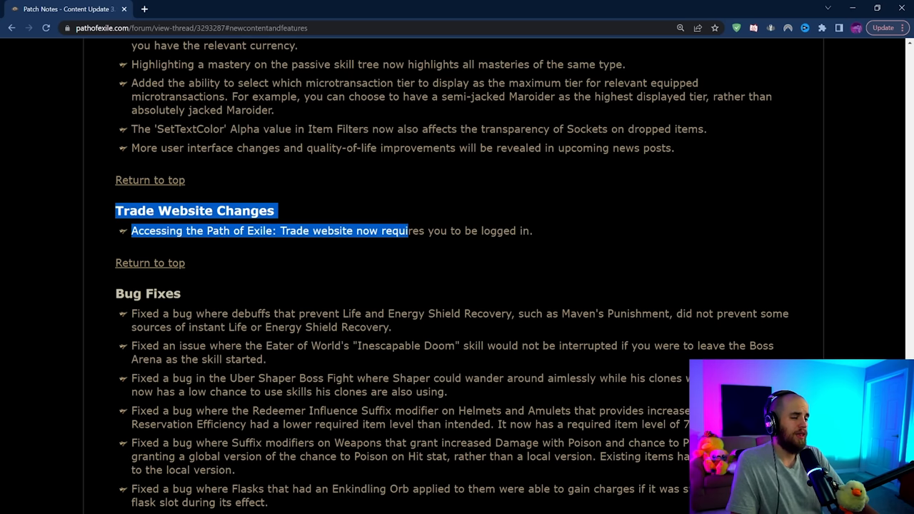
{"action": "left_click_drag", "start_coordinate": [407, 231], "coordinate": [532, 231]}
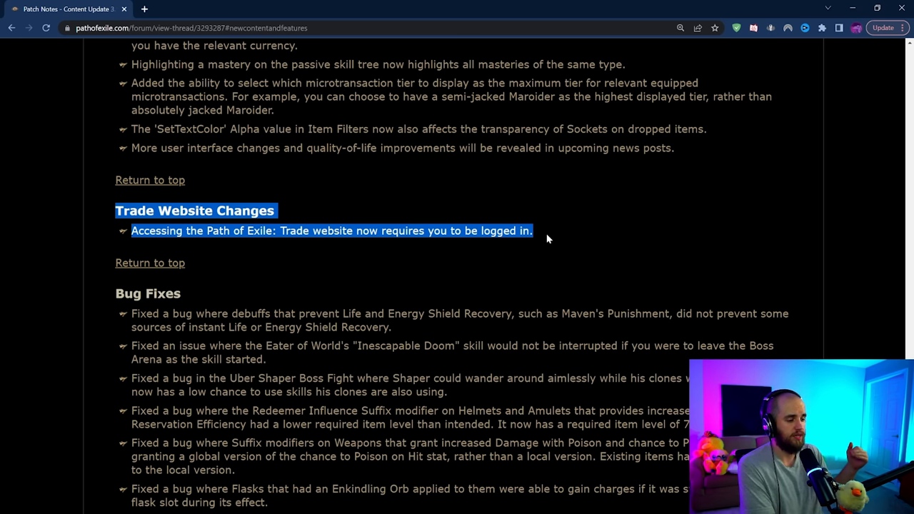
{"action": "scroll", "scroll_direction": "down", "scroll_amount": 3}
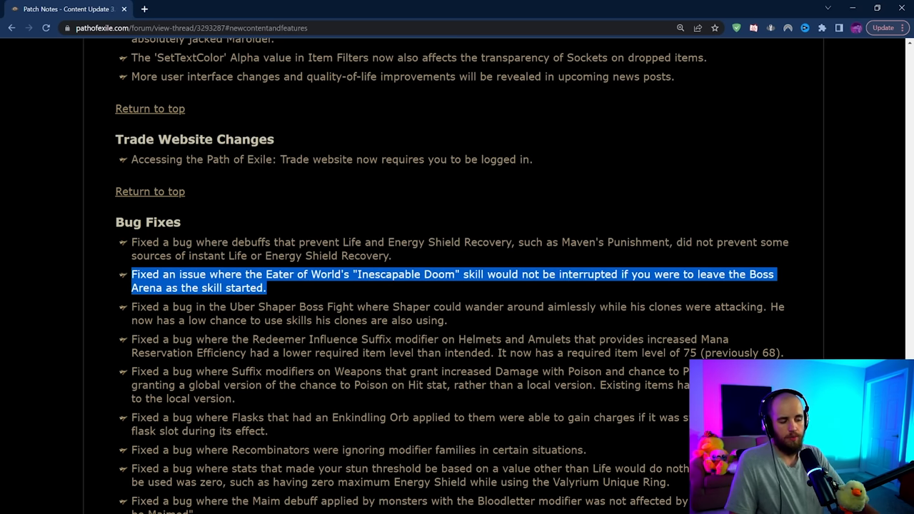
- Scroll into the Bug Fixes list and highlight the Aura Effect and Maim fix
{"action": "scroll", "scroll_direction": "down", "scroll_amount": 3}
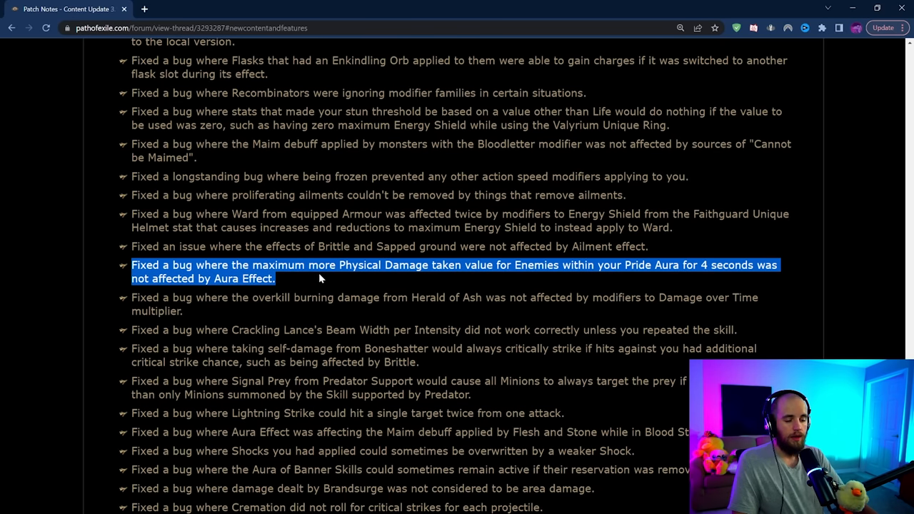
{"action": "scroll", "scroll_direction": "down", "scroll_amount": 3}
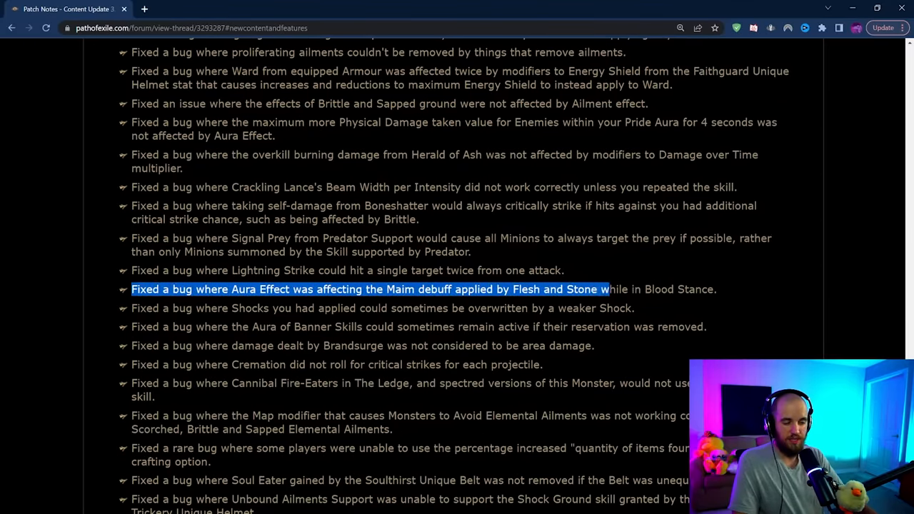
{"action": "left_click_drag", "start_coordinate": [610, 289], "coordinate": [717, 289]}
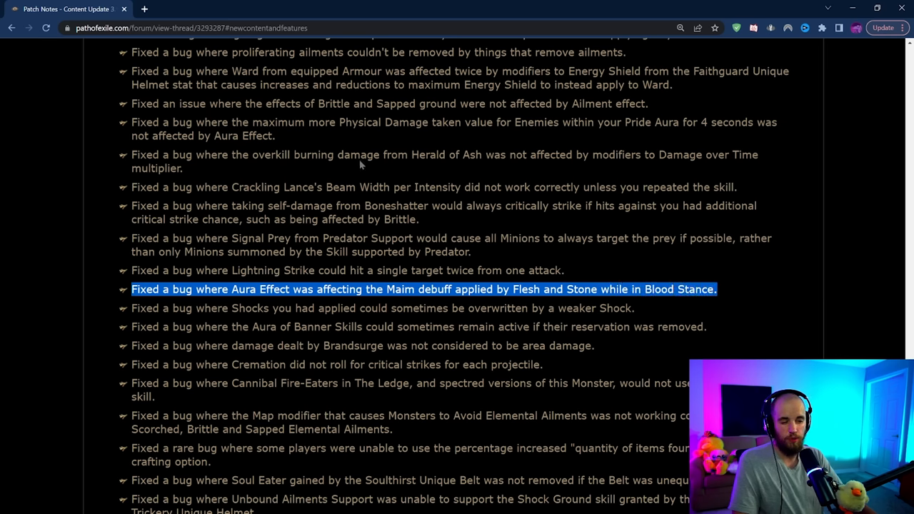
{"action": "mouse_move", "coordinate": [383, 166]}
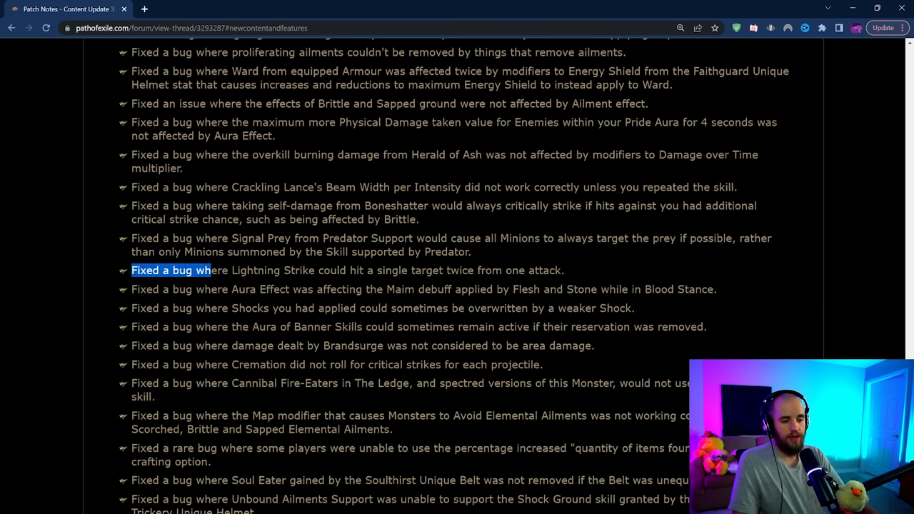
- Highlight the Lightning Strike bug fix and scroll to the Grinding Gear Games signature
{"action": "left_click_drag", "start_coordinate": [213, 270], "coordinate": [526, 270]}
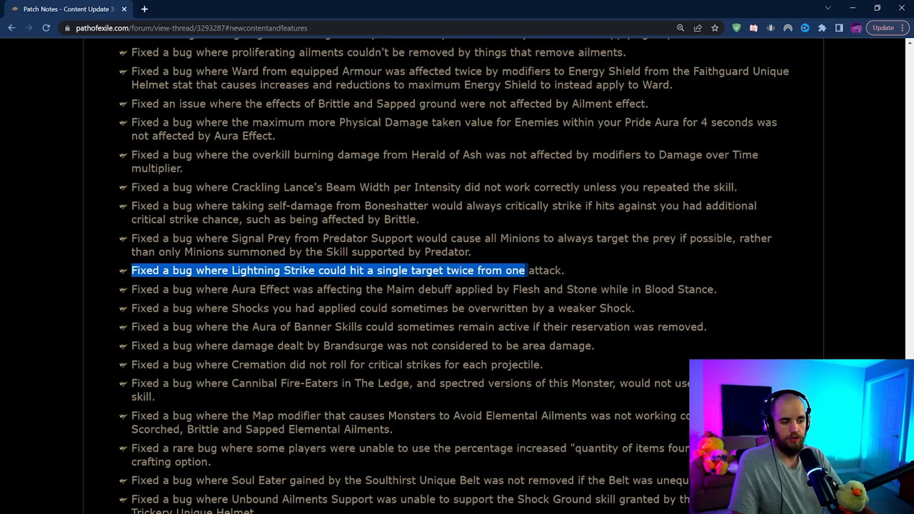
{"action": "left_click_drag", "start_coordinate": [525, 270], "coordinate": [564, 270]}
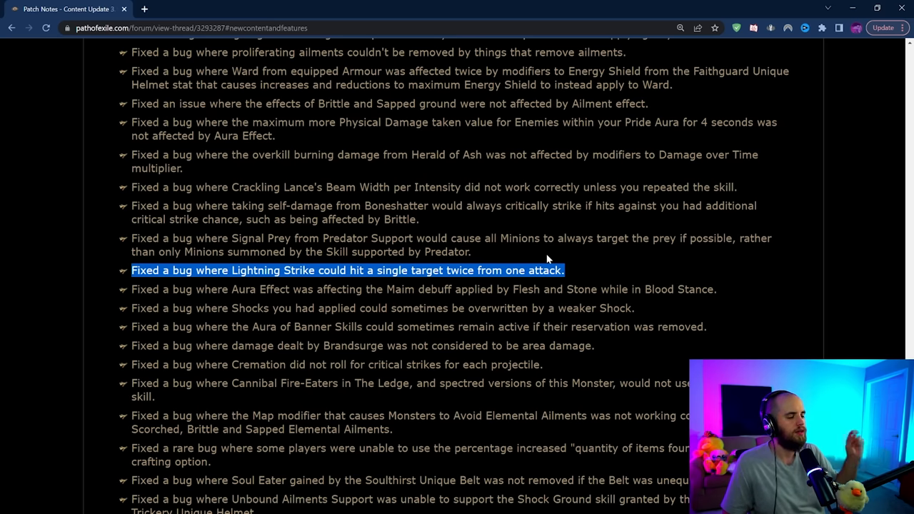
{"action": "scroll", "scroll_direction": "down", "scroll_amount": 3}
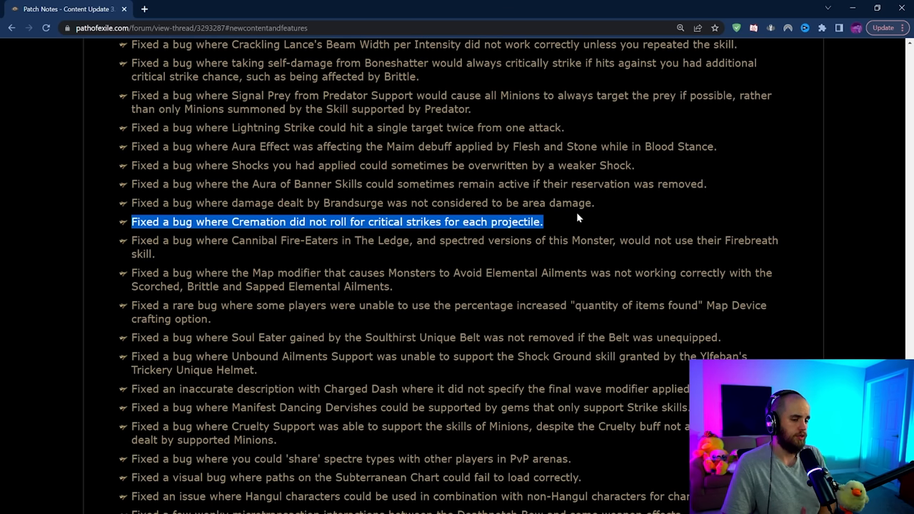
{"action": "scroll", "scroll_direction": "down", "scroll_amount": 3}
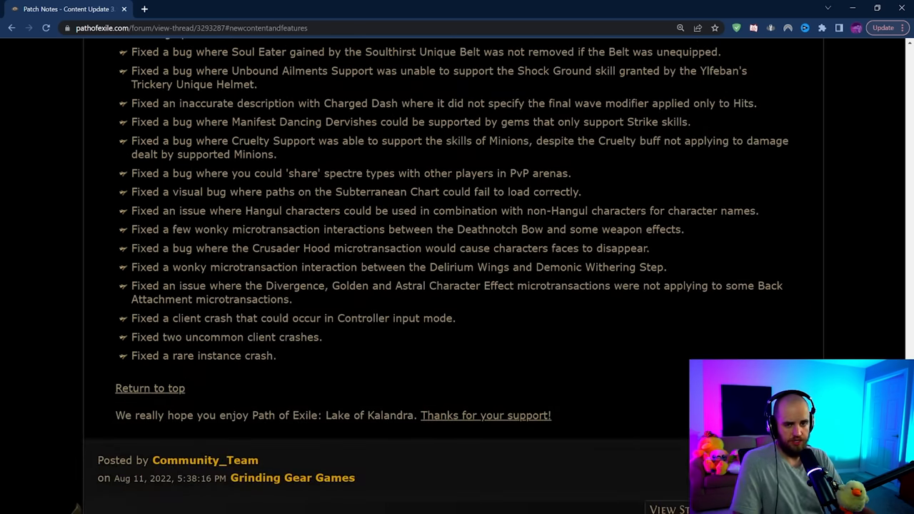